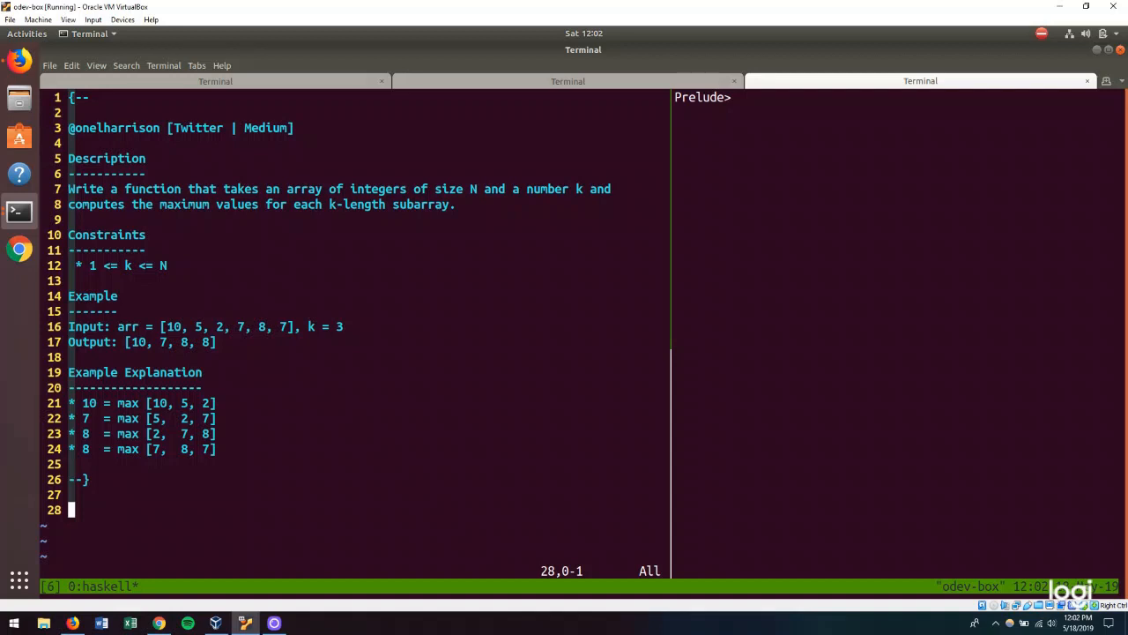
# Write the kSubMax type signature taking [Int] and Int, returning [Int]
pyautogui.press('i')
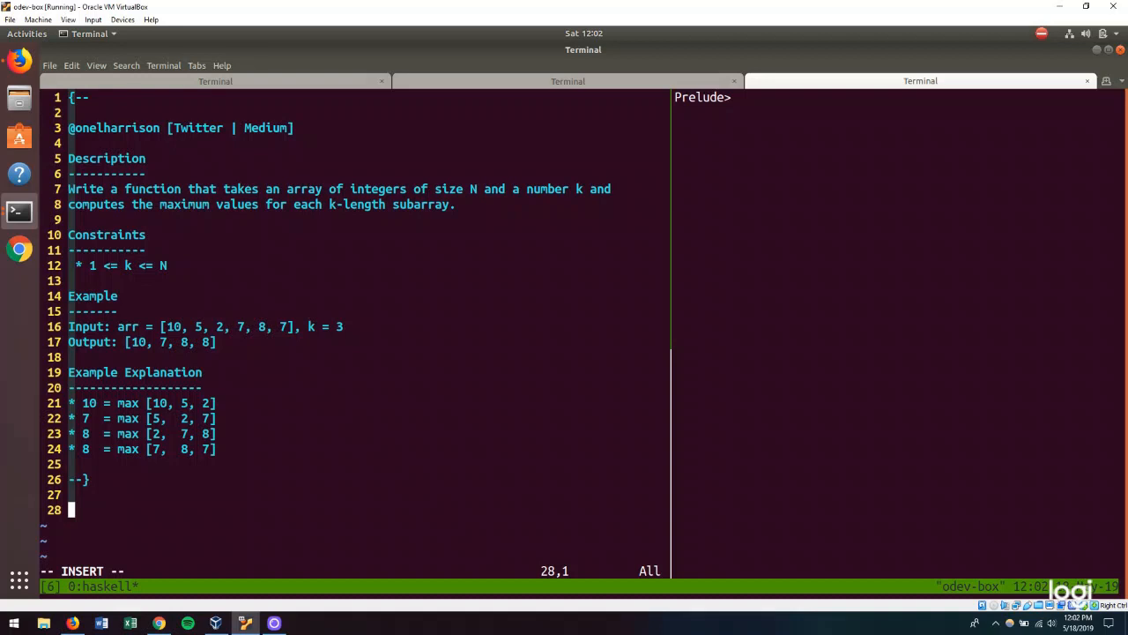
pyautogui.write('k')
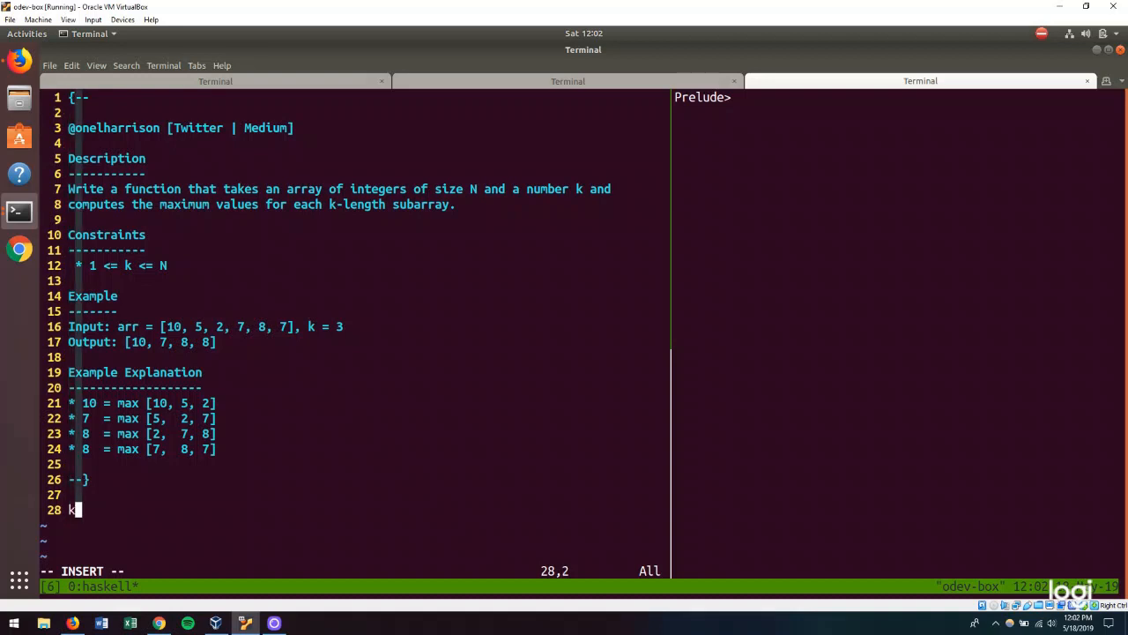
pyautogui.write('SubMax')
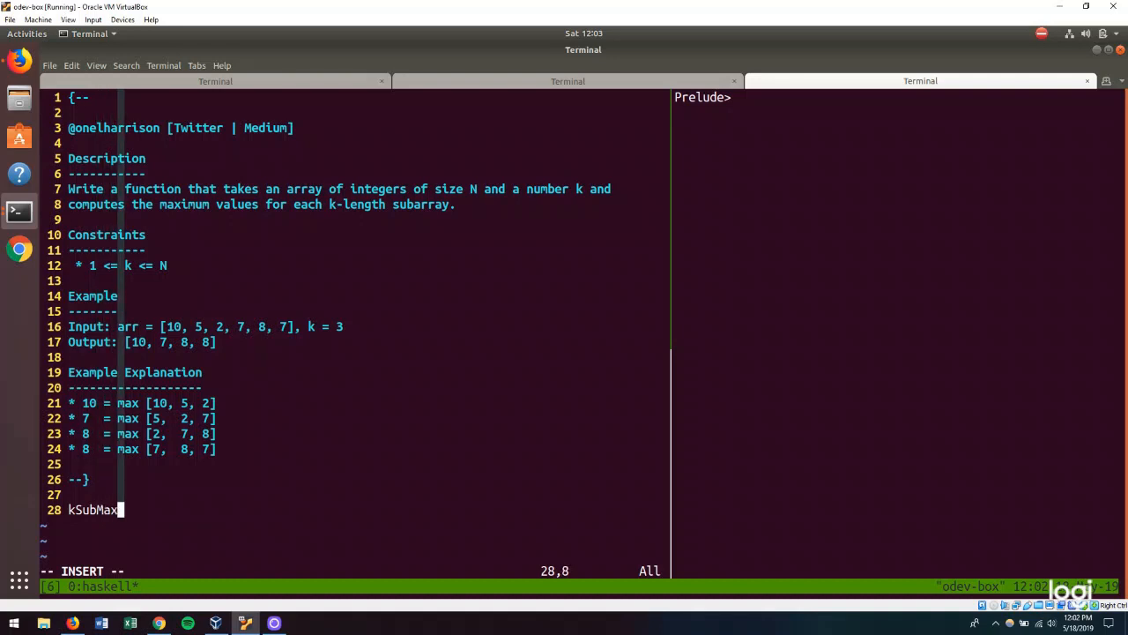
pyautogui.write('::')
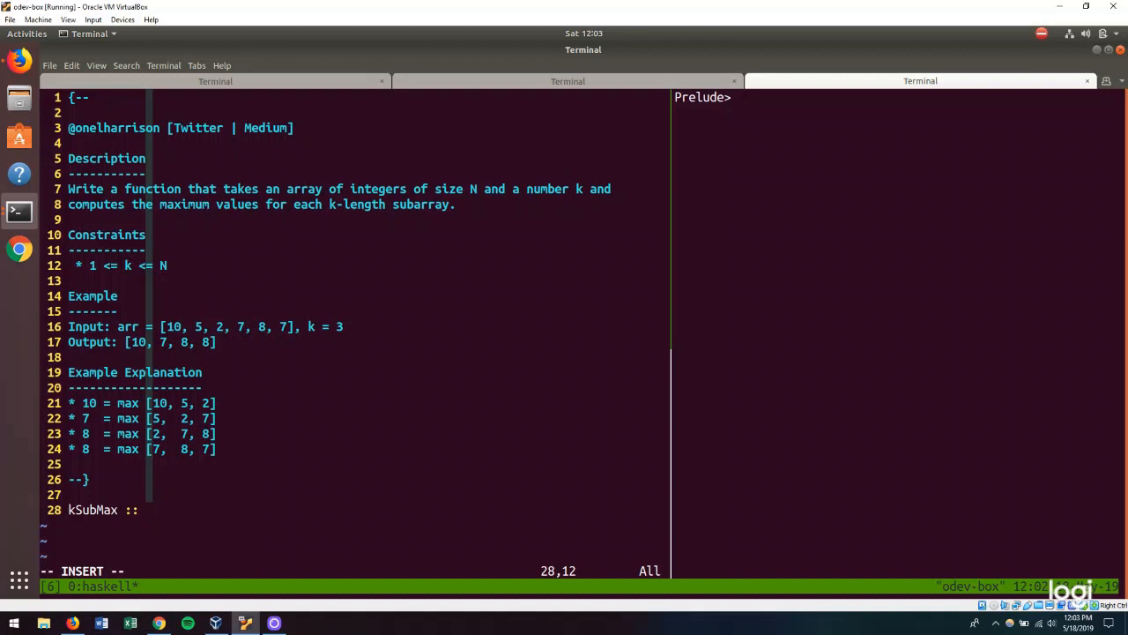
pyautogui.write('[i')
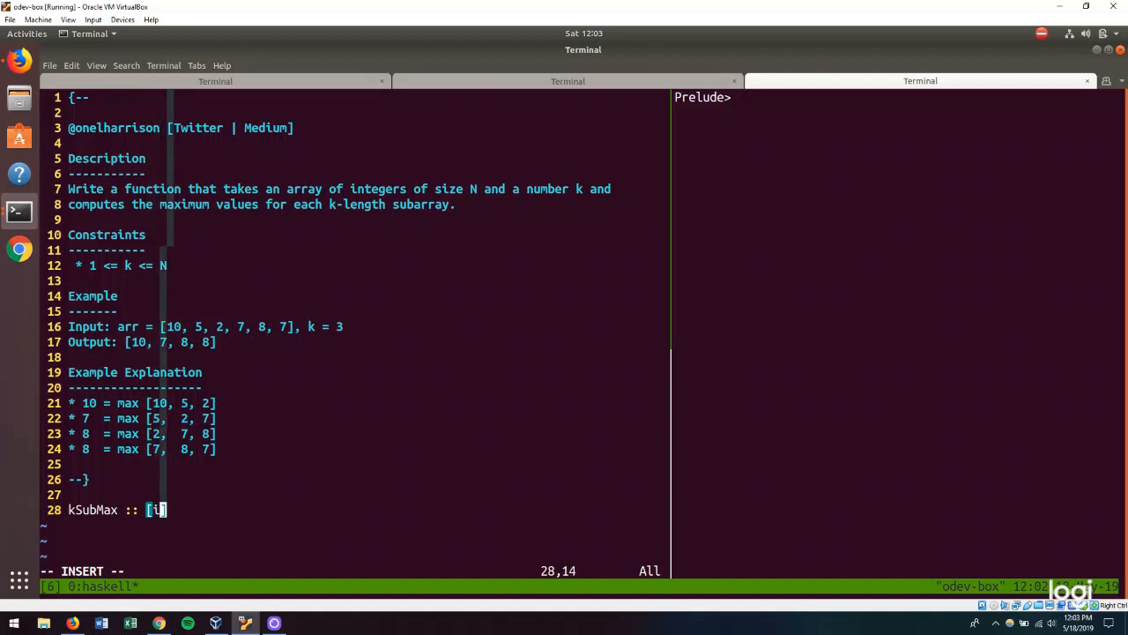
pyautogui.write('nt]')
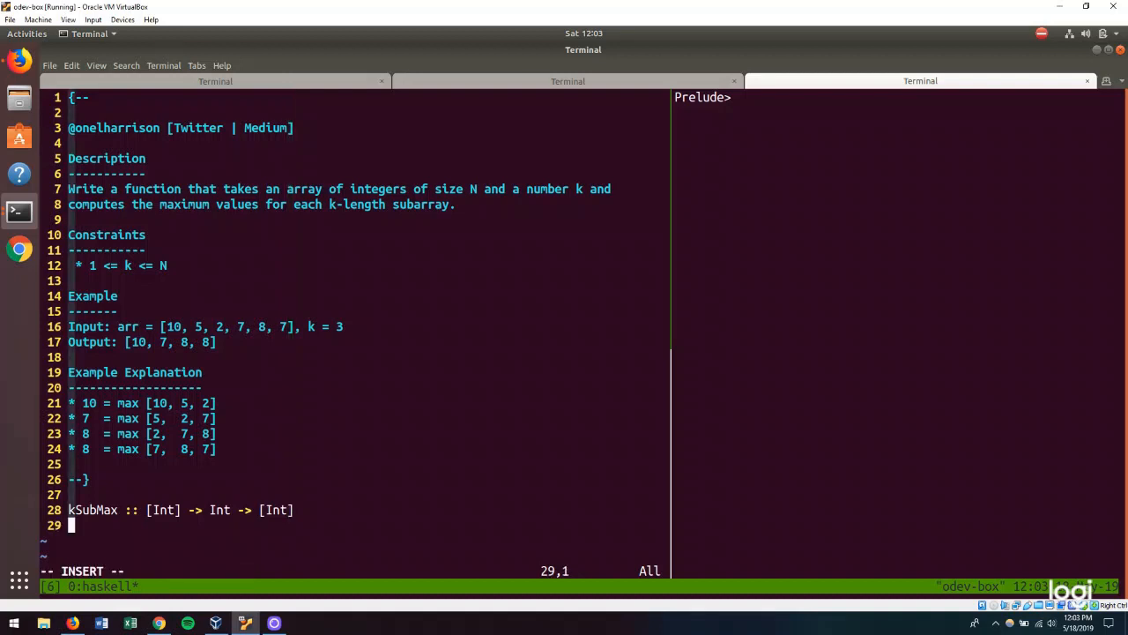
# Add the stub definition 'kSubMax xs k = undefined' below the signature
pyautogui.write('k')
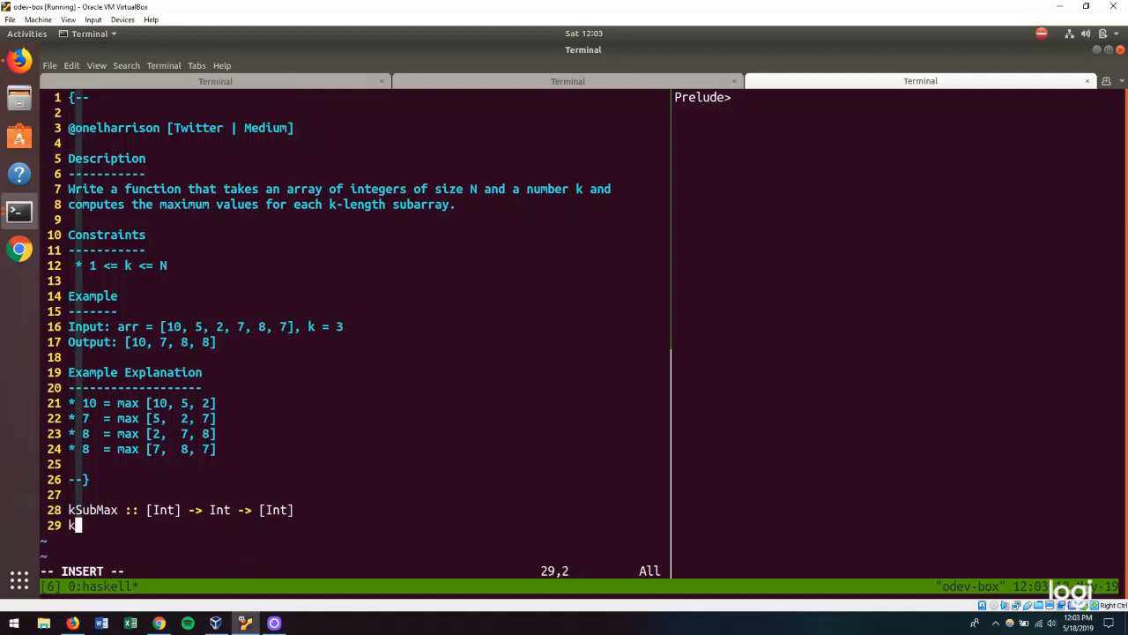
pyautogui.write('SubMax')
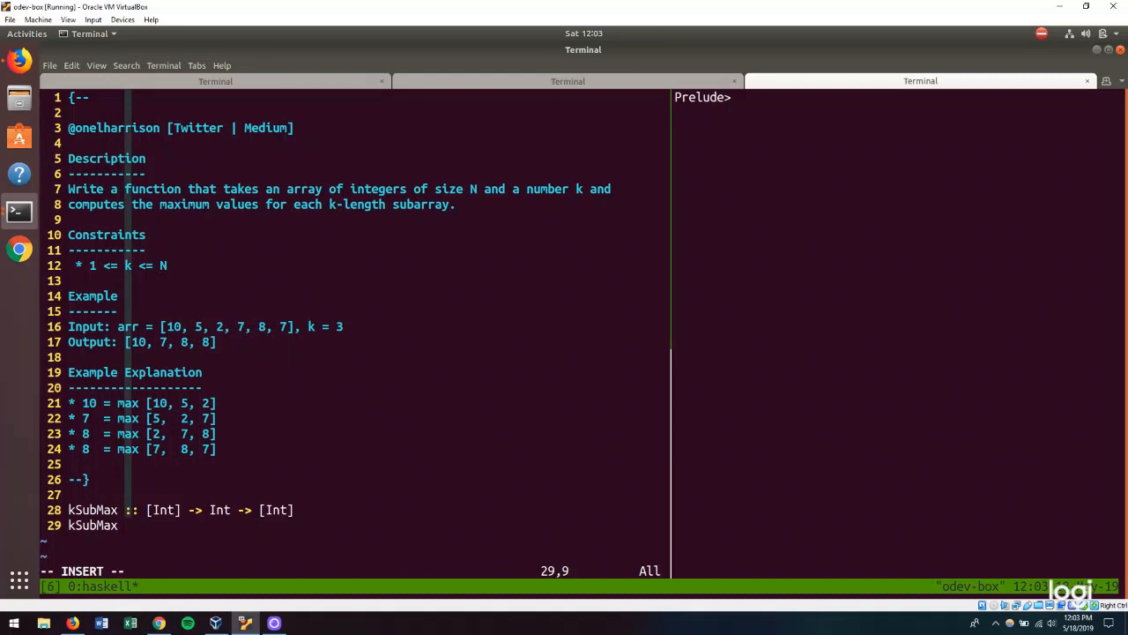
pyautogui.write('xs')
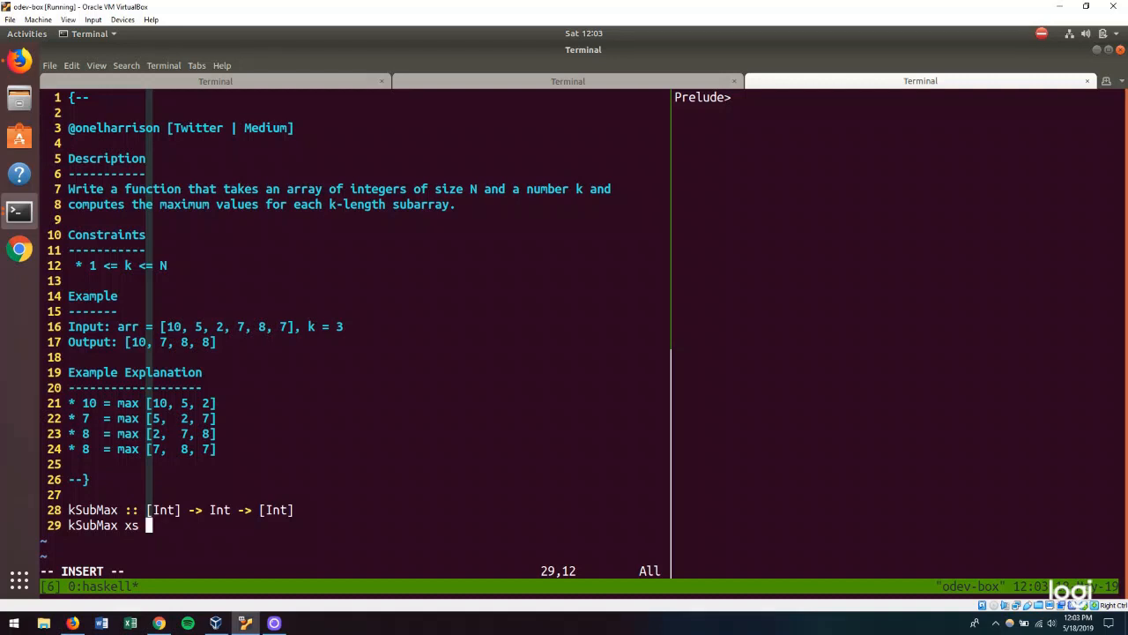
pyautogui.write('k =')
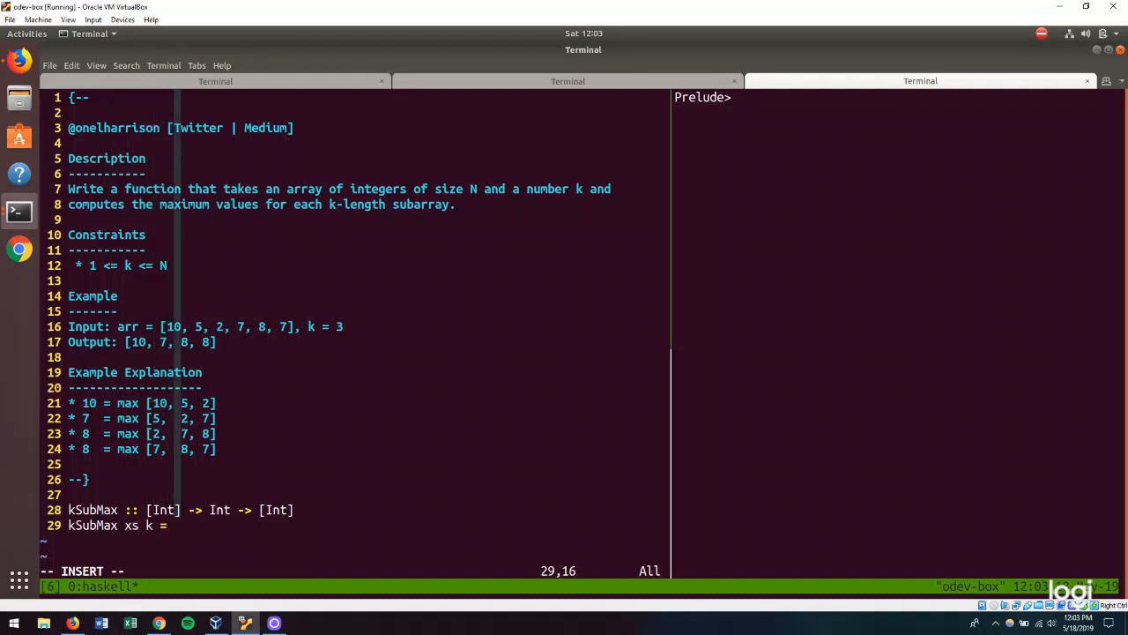
pyautogui.write('undefined')
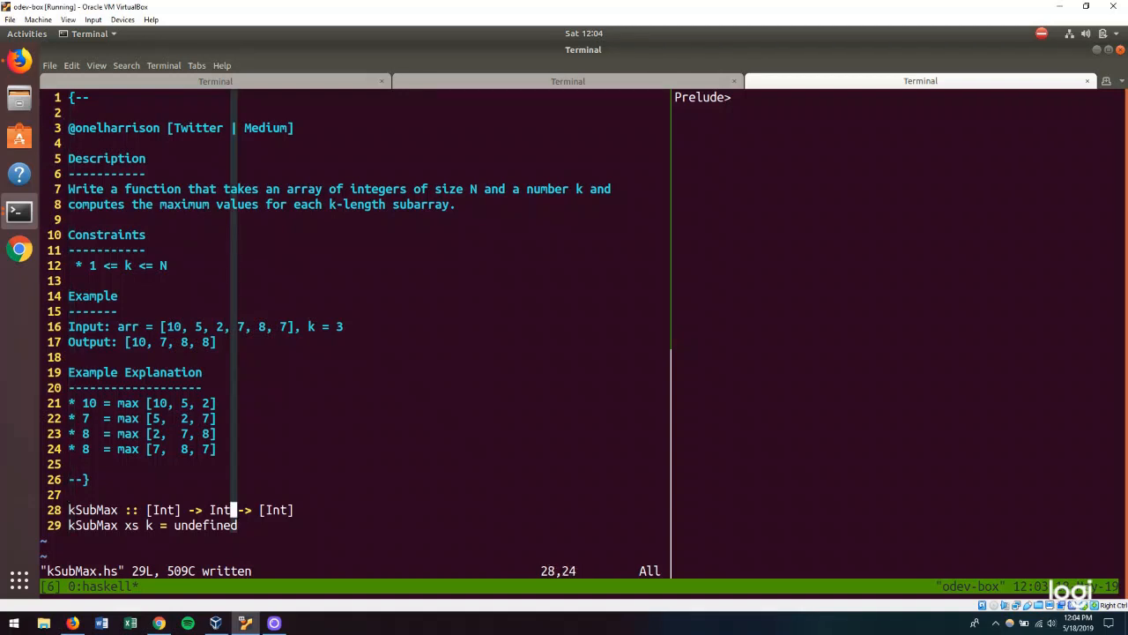
# Add 'import Data.List' above the kSubMax signature
pyautogui.write('import')
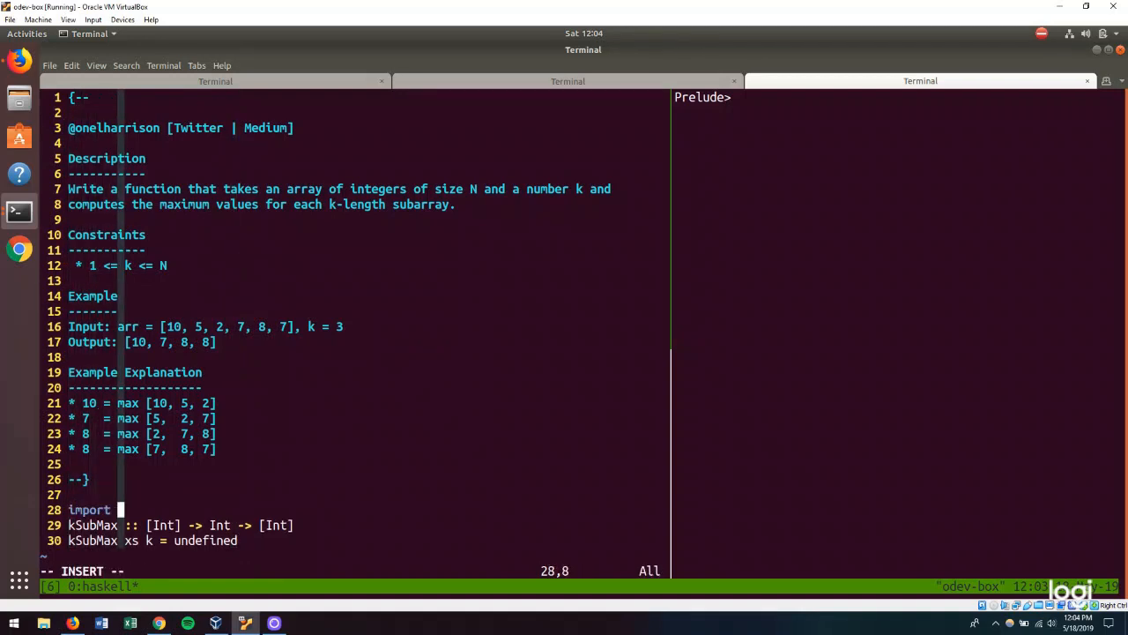
pyautogui.write('Data.List')
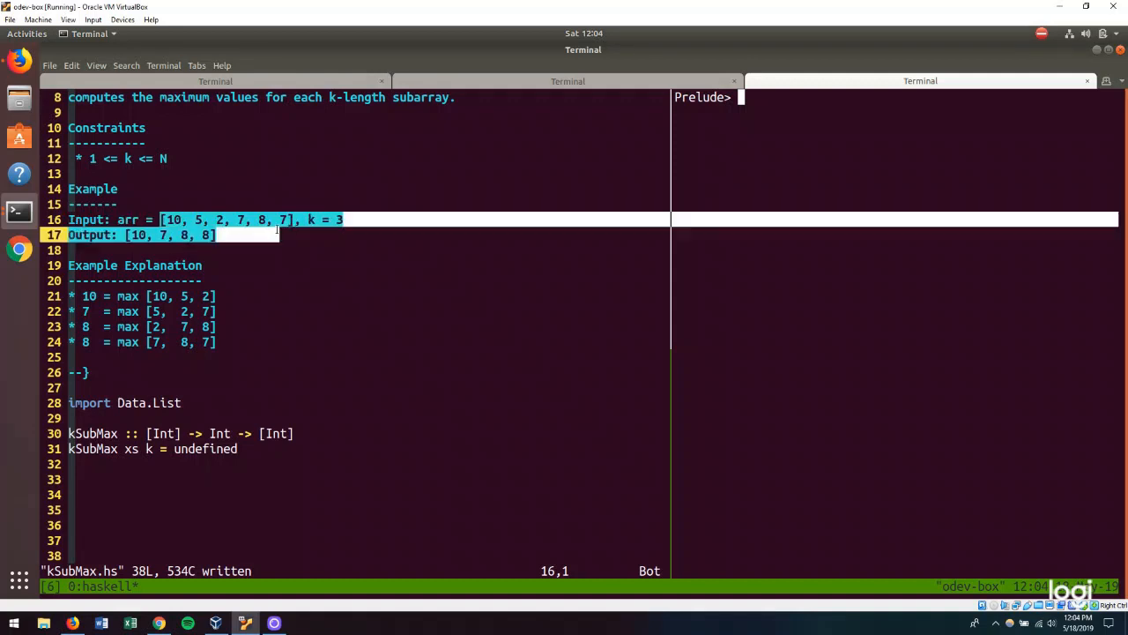
# Import Data.List in GHCi and evaluate tails [10, 5, 2, 7, 8, 7]
pyautogui.rightClick(291, 225)
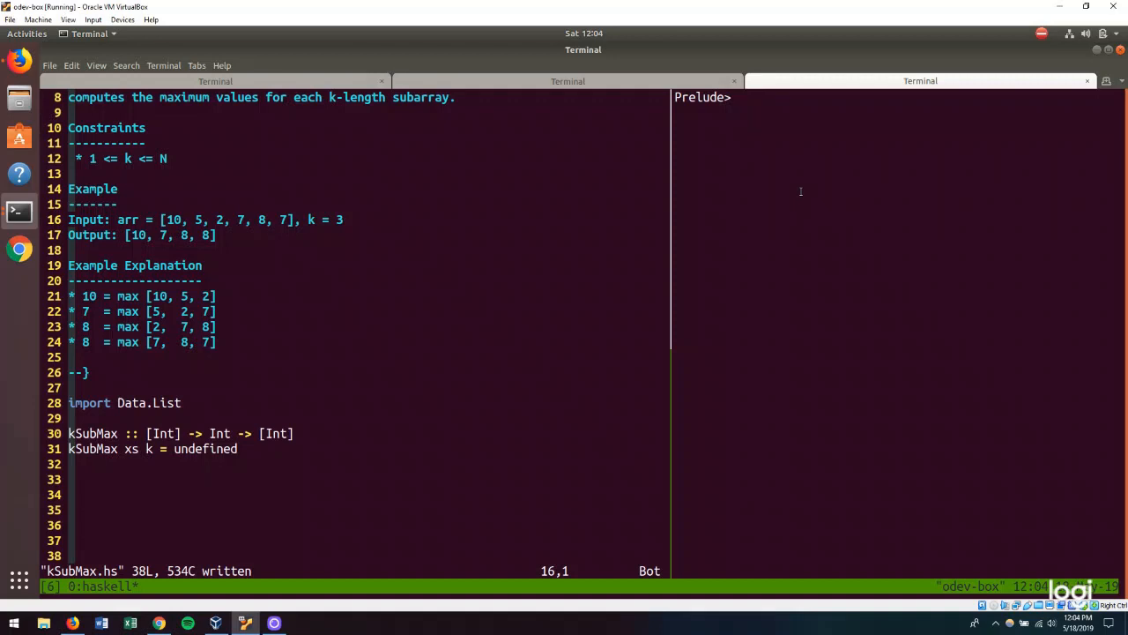
pyautogui.write('import Data')
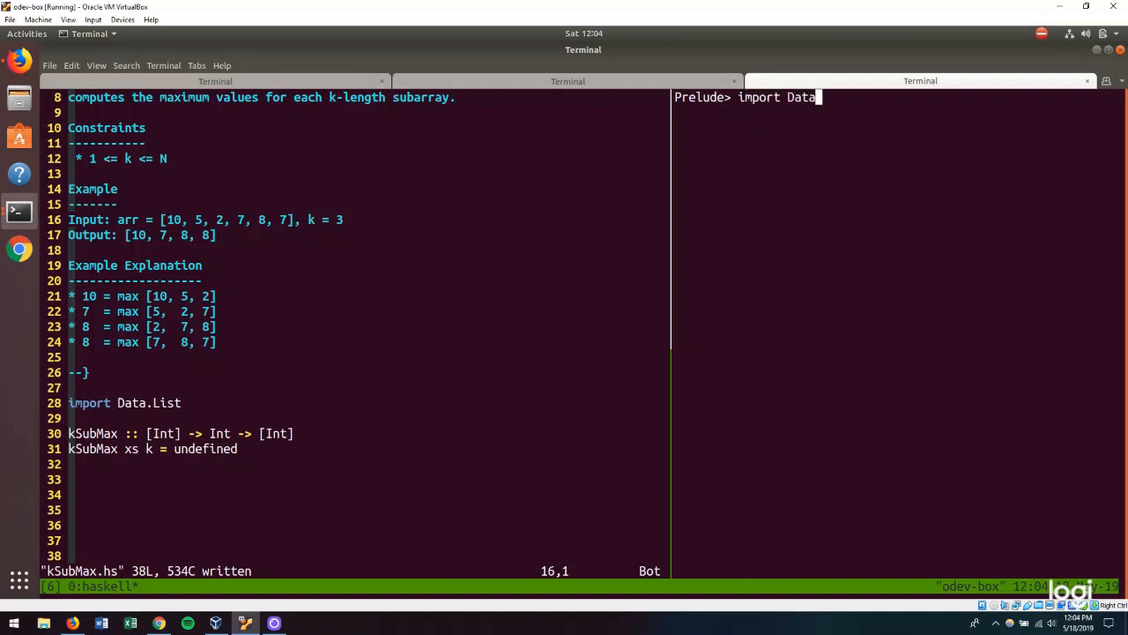
pyautogui.write('.List')
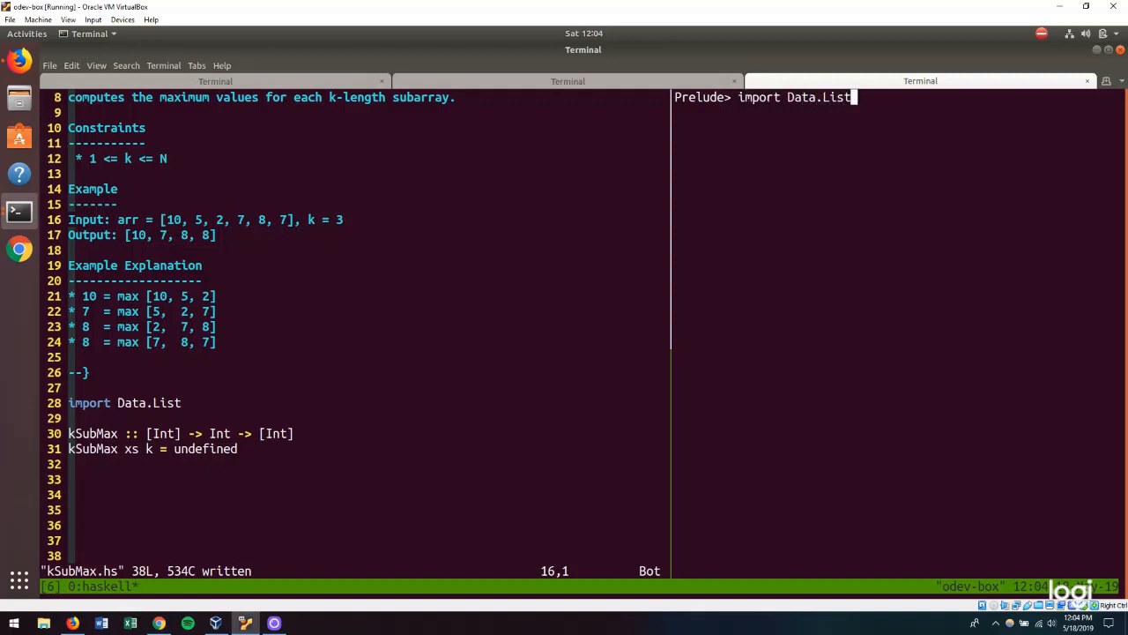
pyautogui.press('Return')
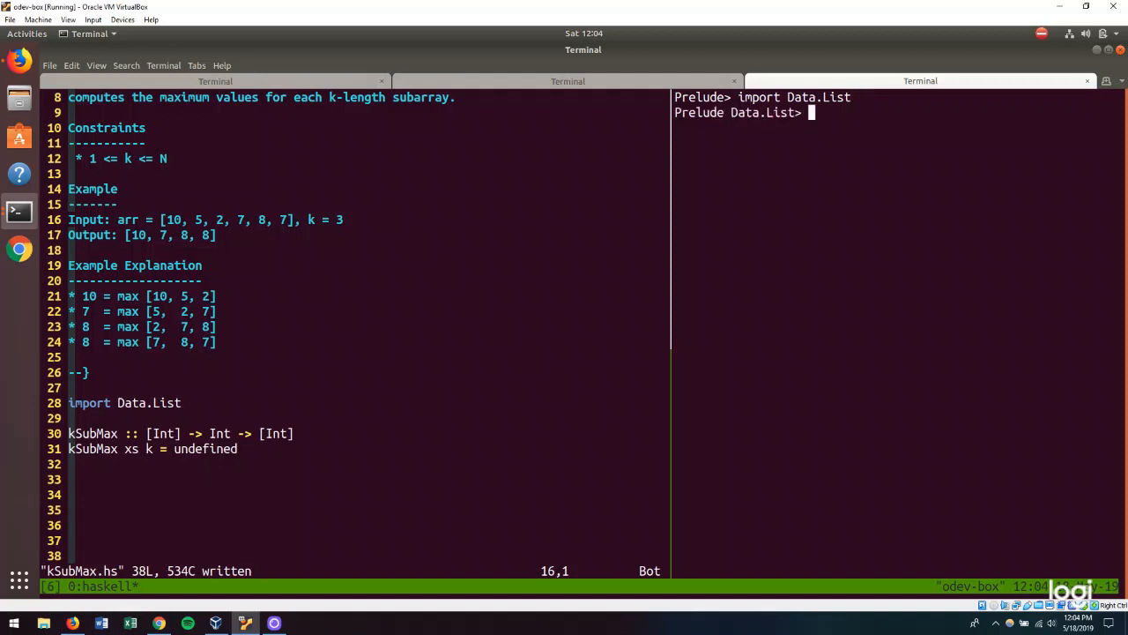
pyautogui.write('tails [10, 5, 2, 7, 8, 7')
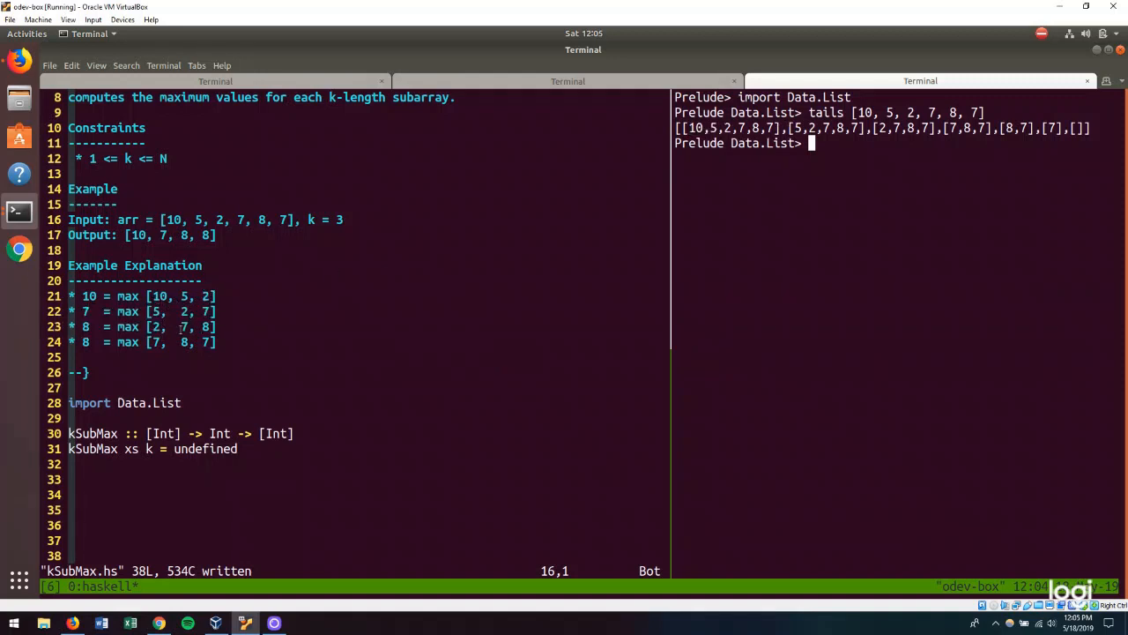
pyautogui.moveTo(890, 206)
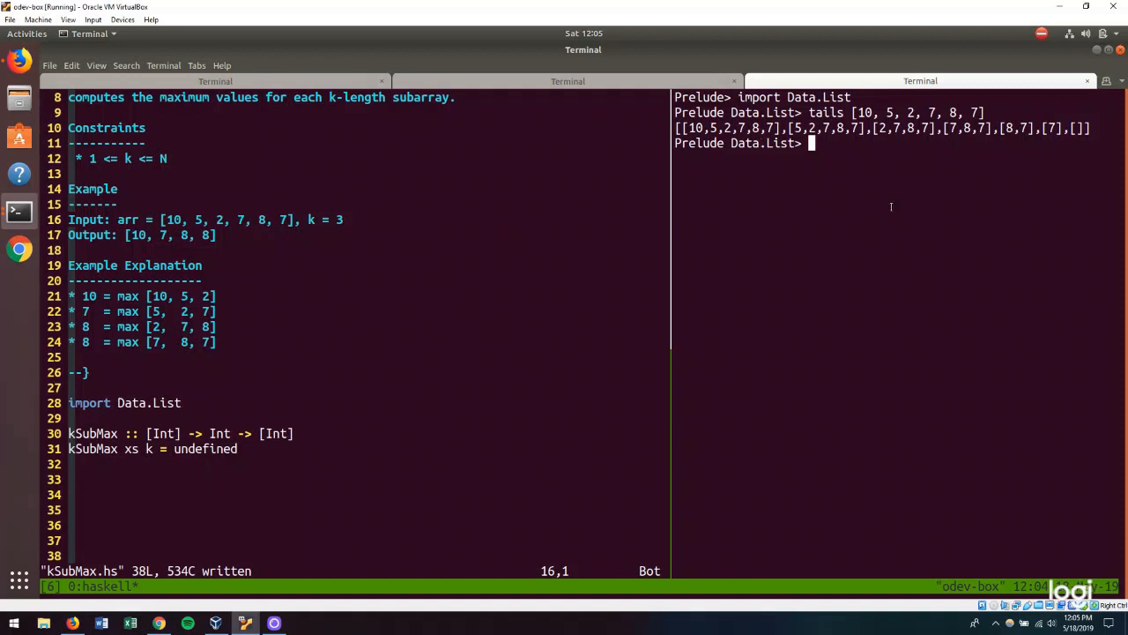
# Evaluate filter ((>=3) . length) $ tails [10, 5, 2, 7, 8, 7], getting four suffixes
pyautogui.write('tails [10, 5, 2, 7, 8, 7]')
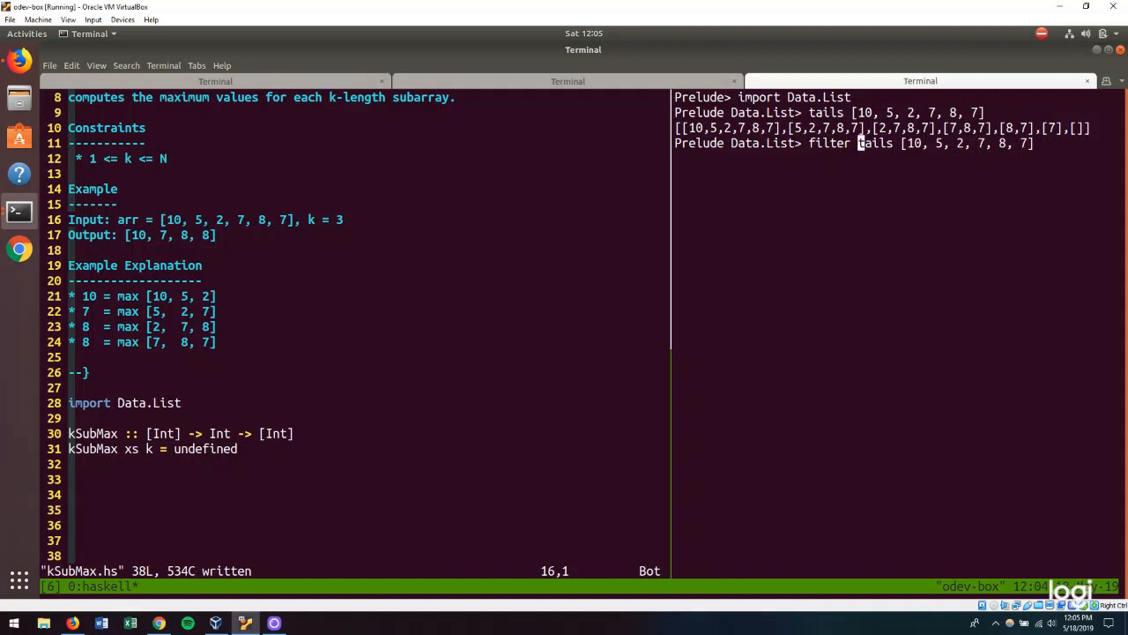
pyautogui.write('() $')
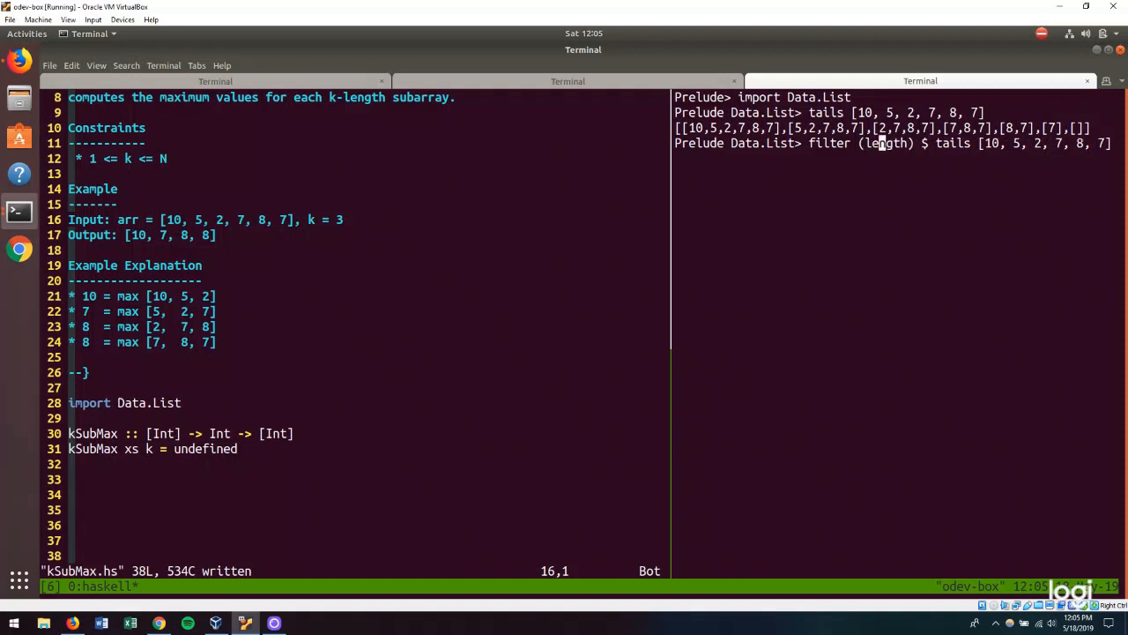
pyautogui.write('". "')
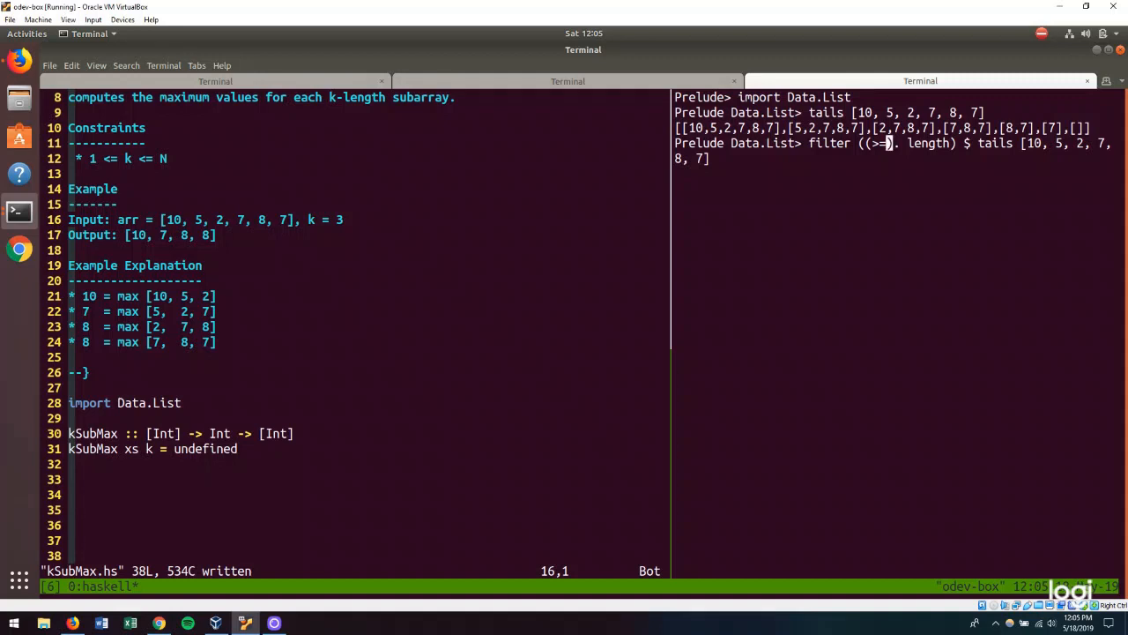
pyautogui.write('3')
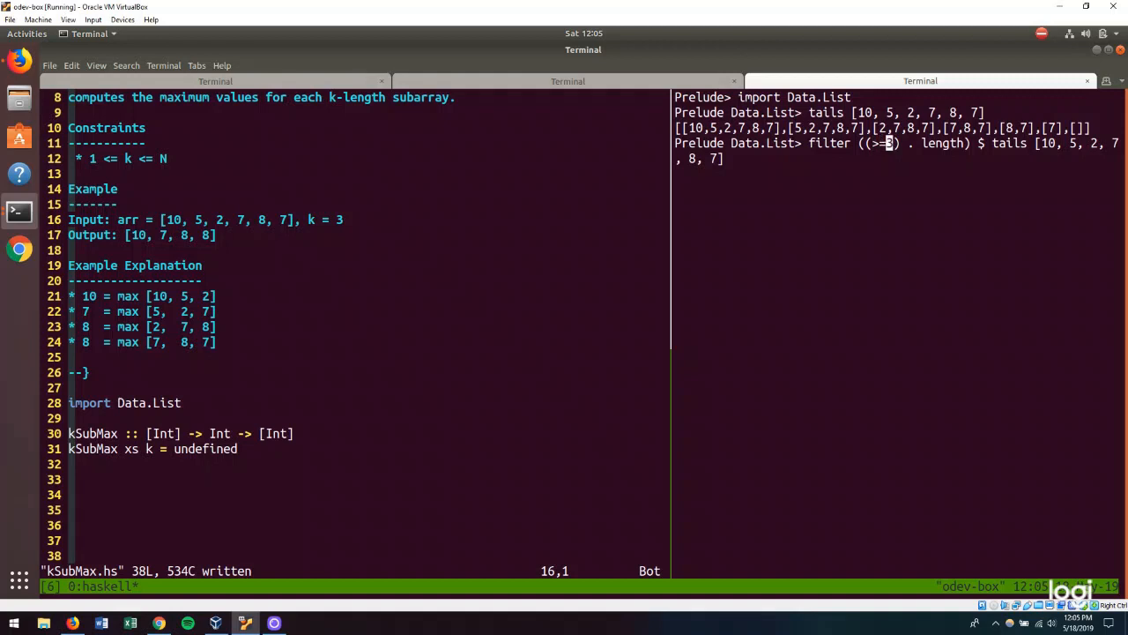
pyautogui.press('Return')
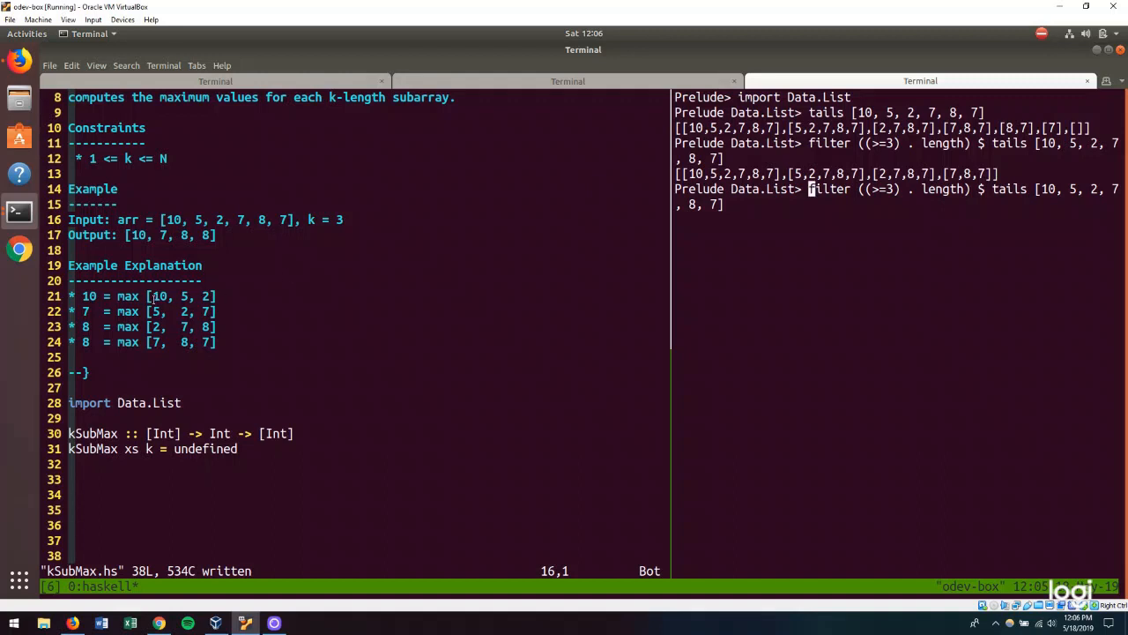
pyautogui.write('map () $')
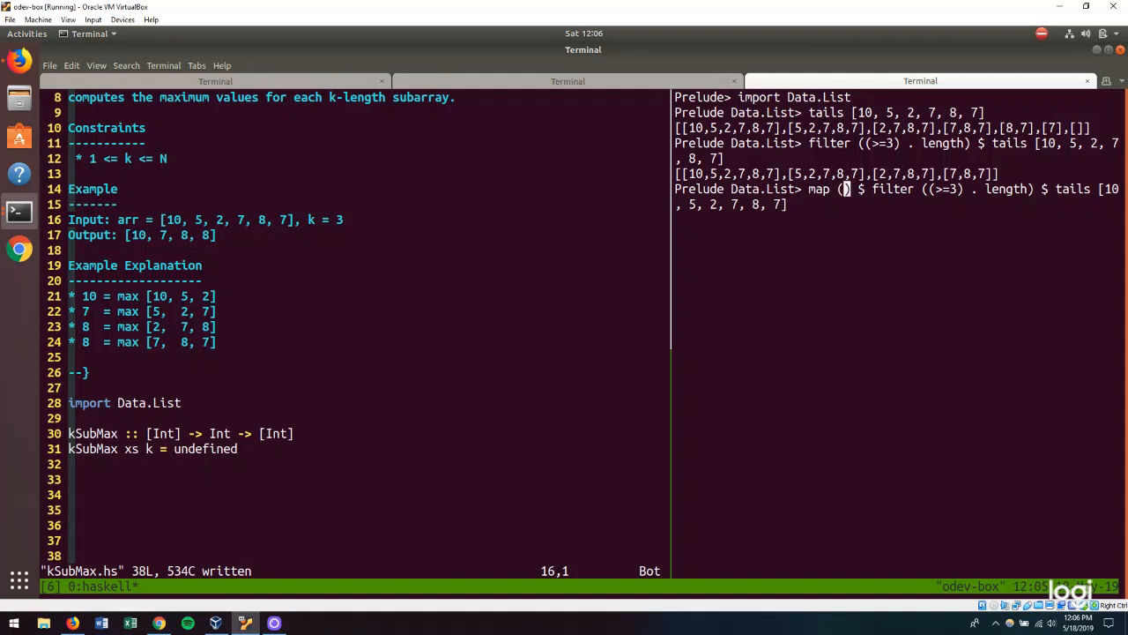
# Prepend map (take 3) $ to the filtered tails and evaluate the four windows
pyautogui.write('take 3')
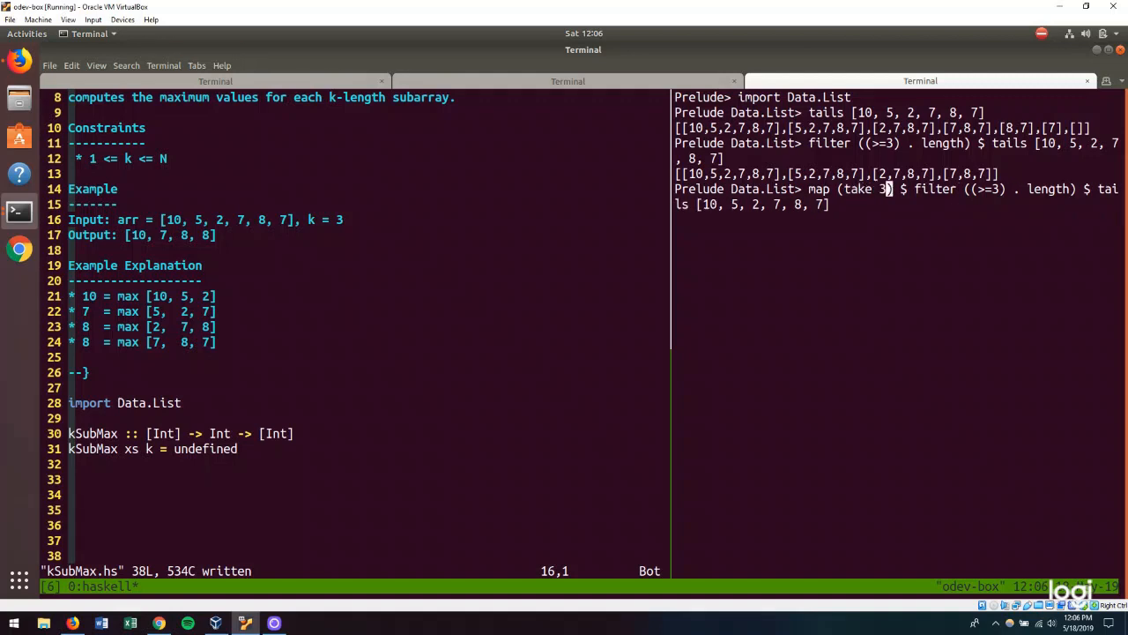
pyautogui.press('Return')
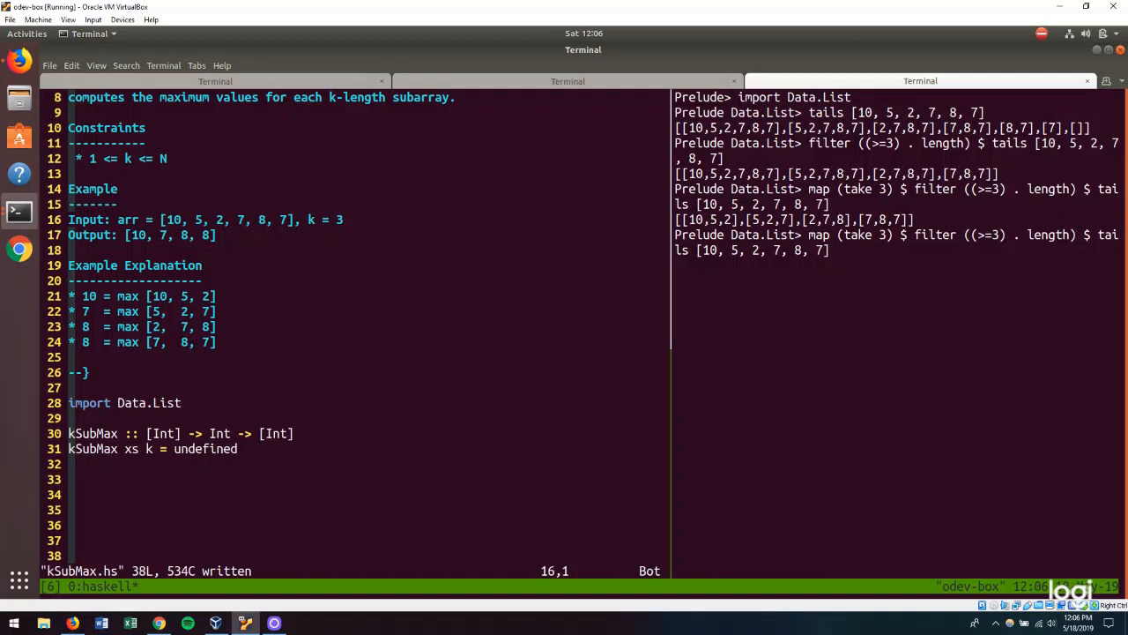
pyautogui.write('map () $')
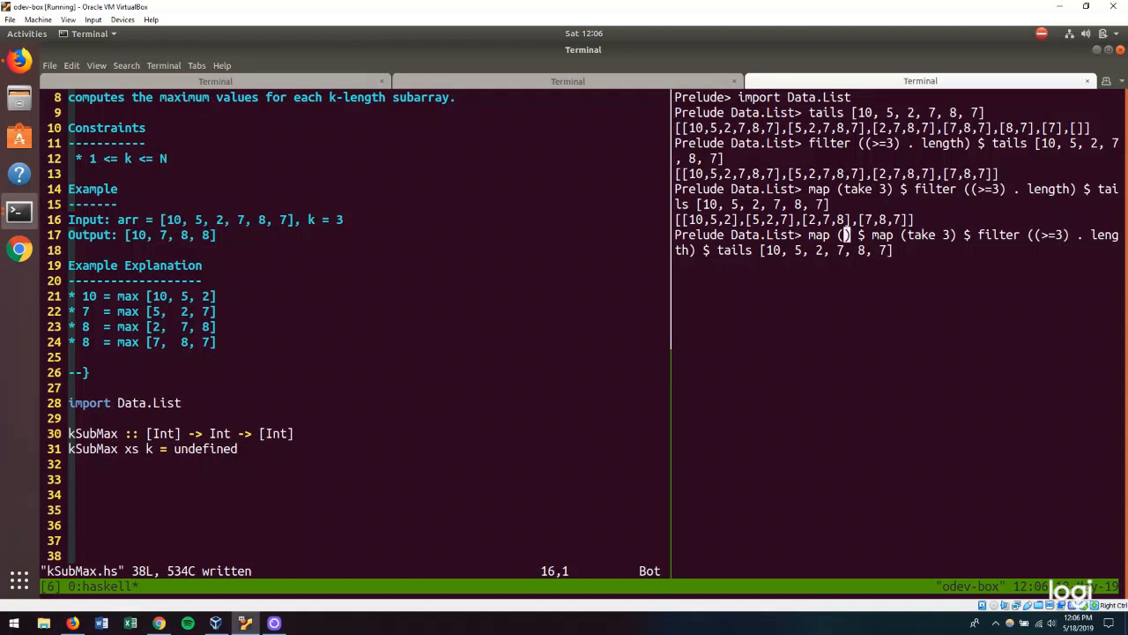
# Wrap the pipeline in map maximum and evaluate it, printing [10,7,8,8]
pyautogui.write('maximum')
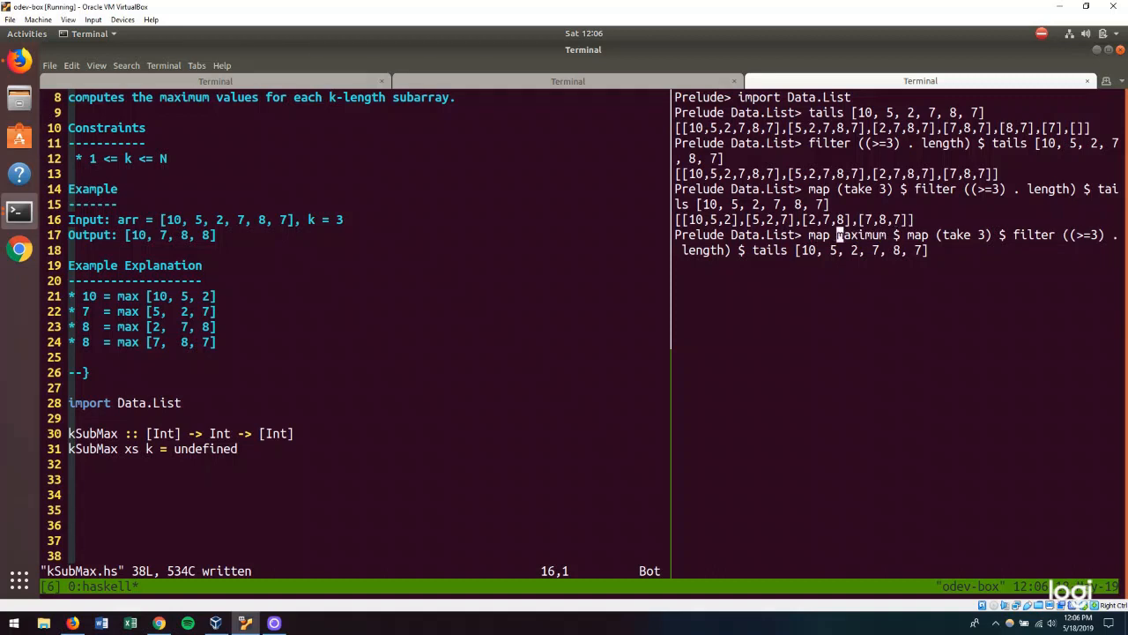
pyautogui.press('Return')
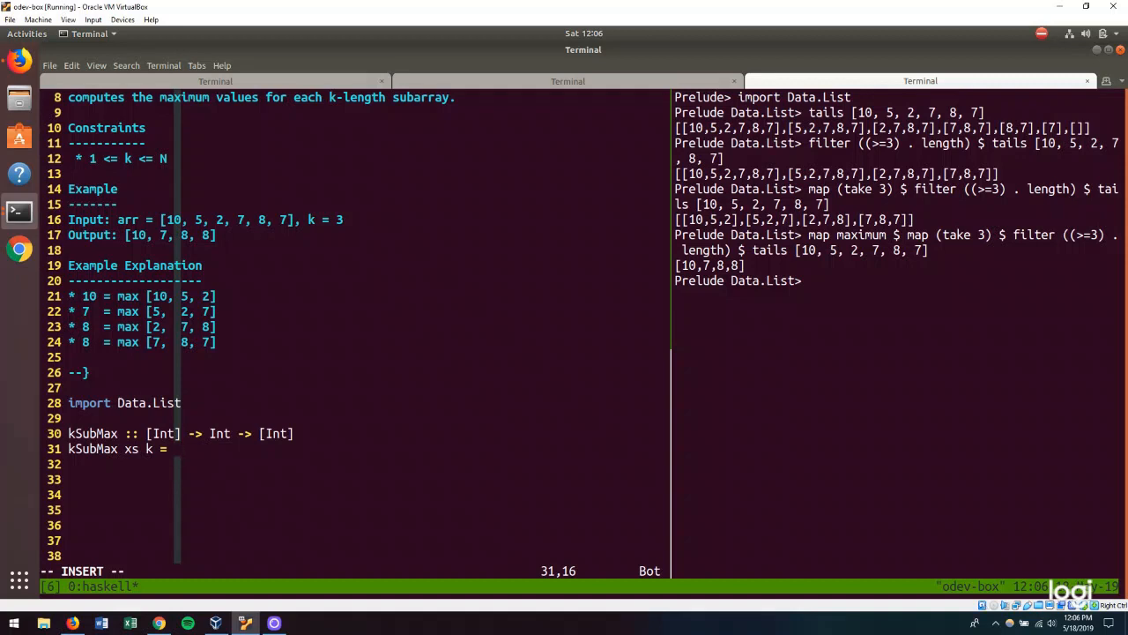
# Replace undefined with map maximum $ map (take k) $ filter ((>=k) . length) $ tails xs
pyautogui.write('map maximum')
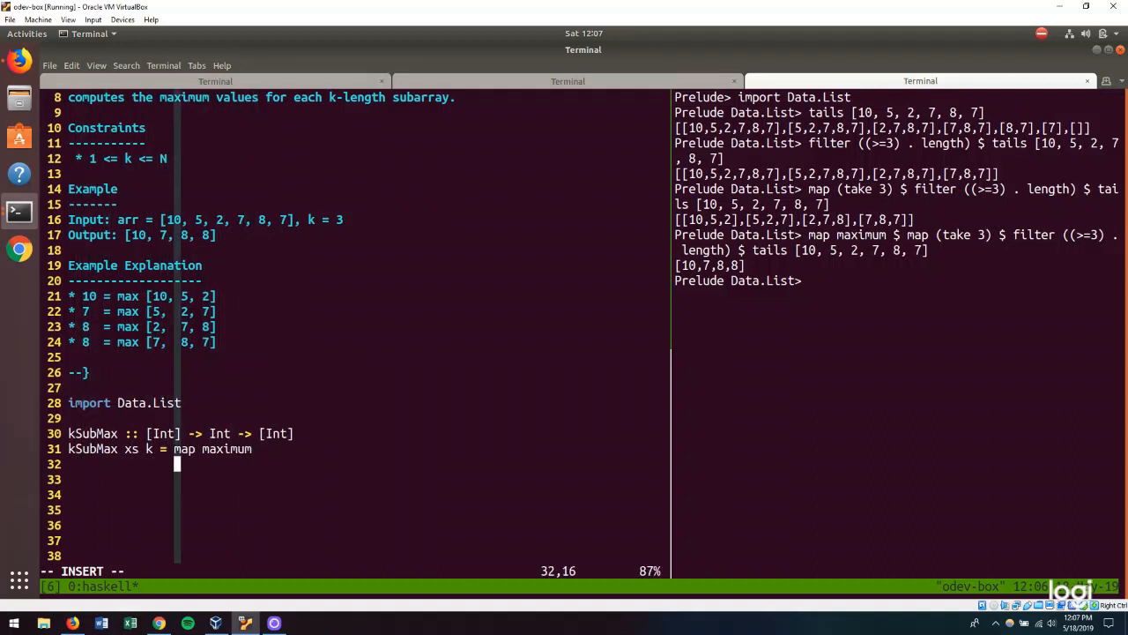
pyautogui.press('Escape')
pyautogui.write('$')
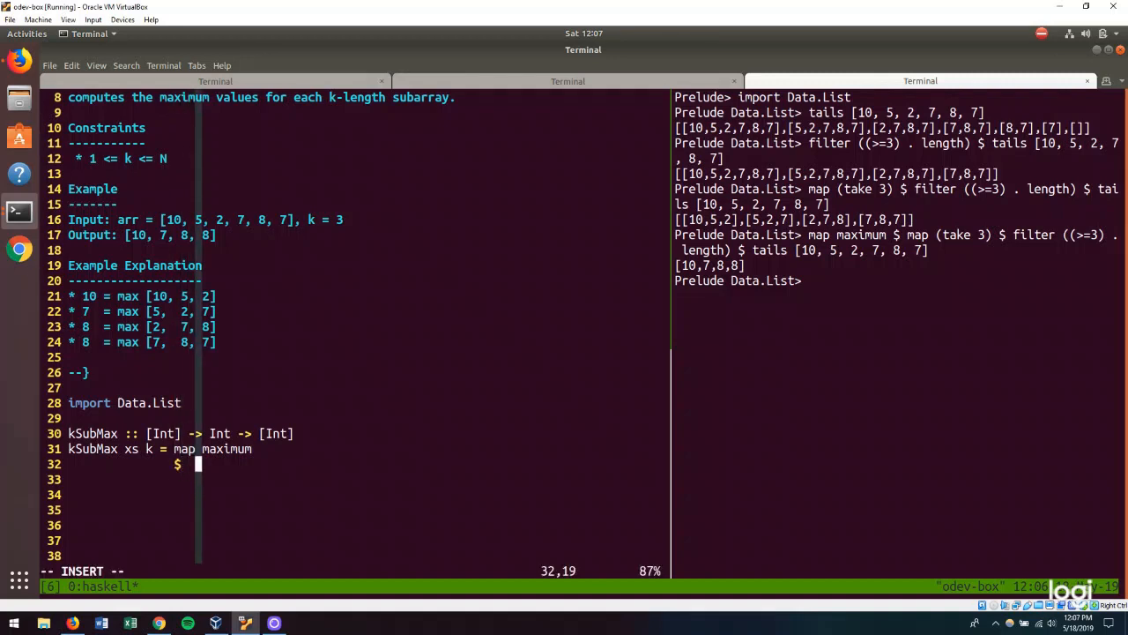
pyautogui.press('Left')
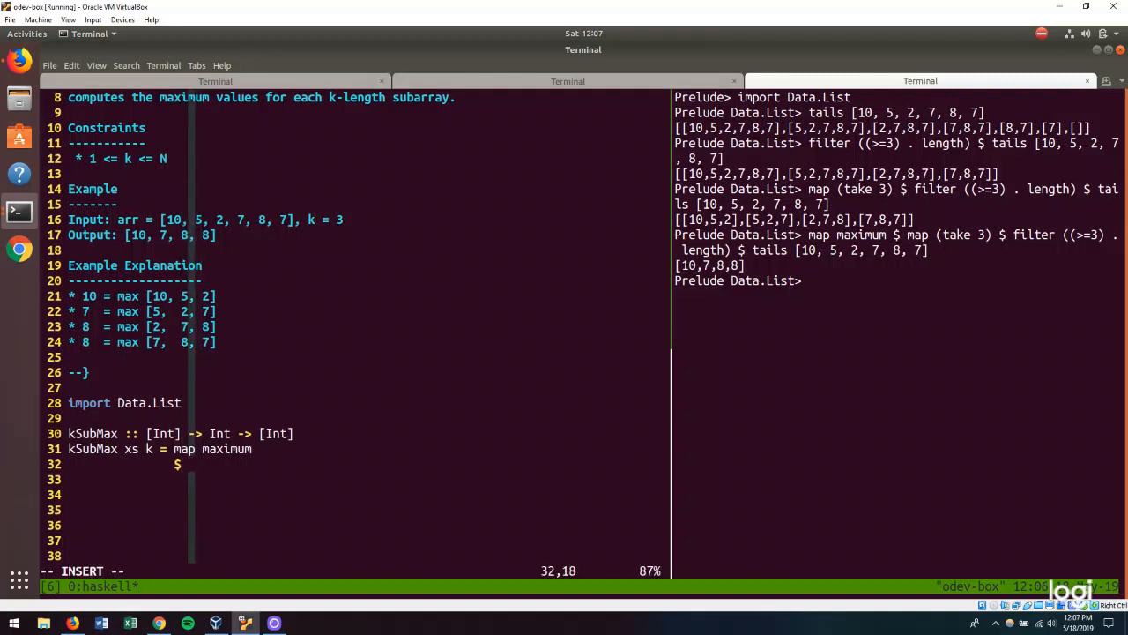
pyautogui.write('map')
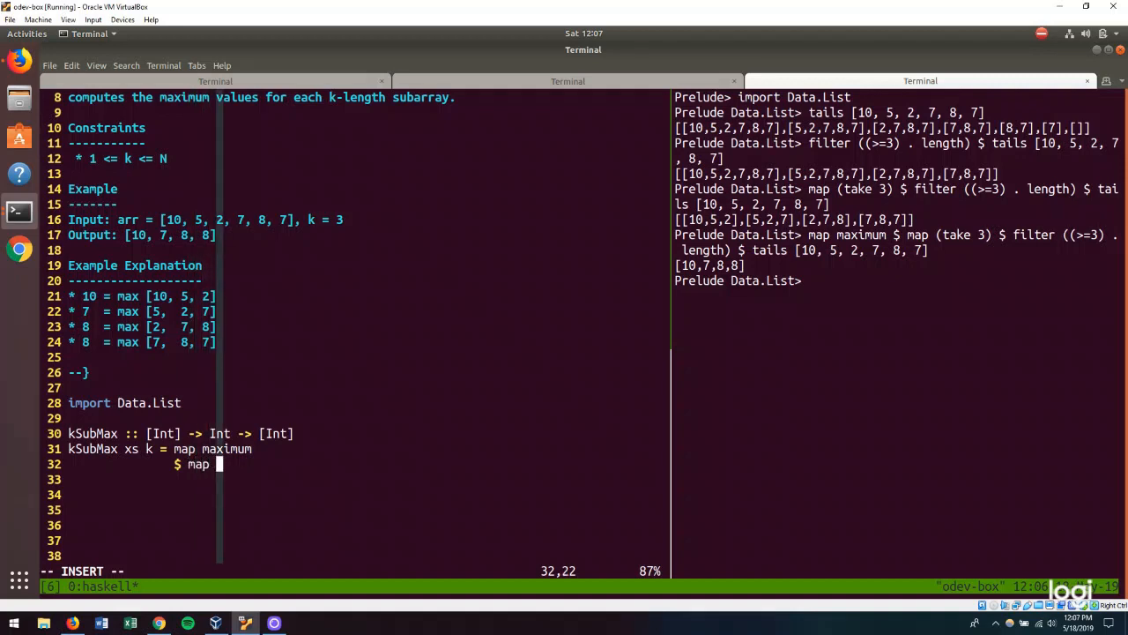
pyautogui.write('(take k)')
pyautogui.click(368, 478)
pyautogui.write('$')
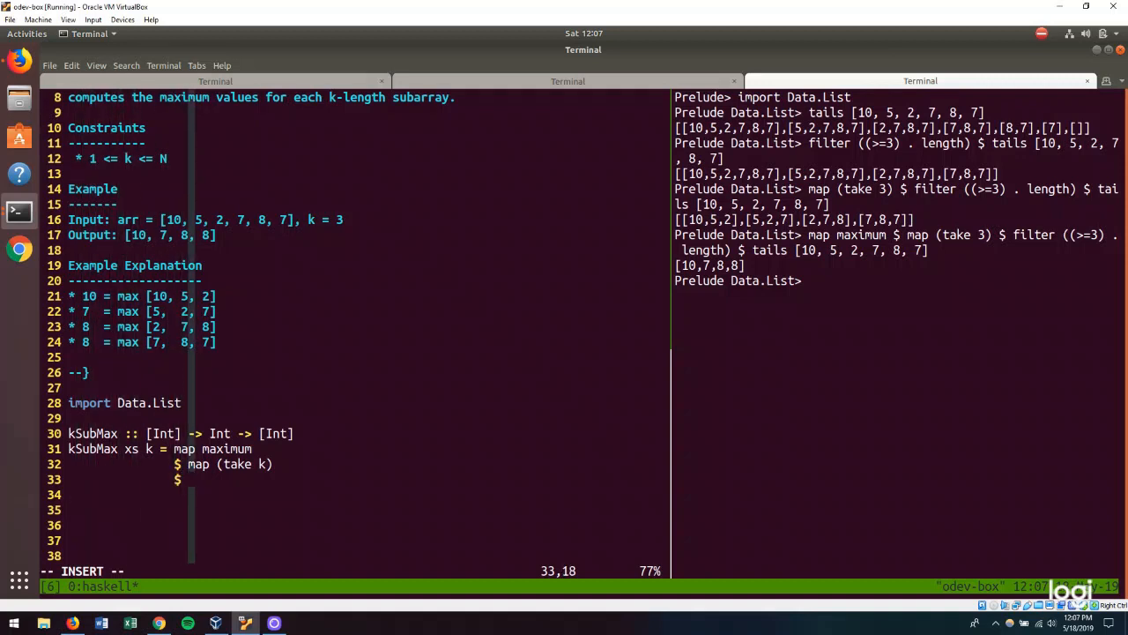
pyautogui.write('fil')
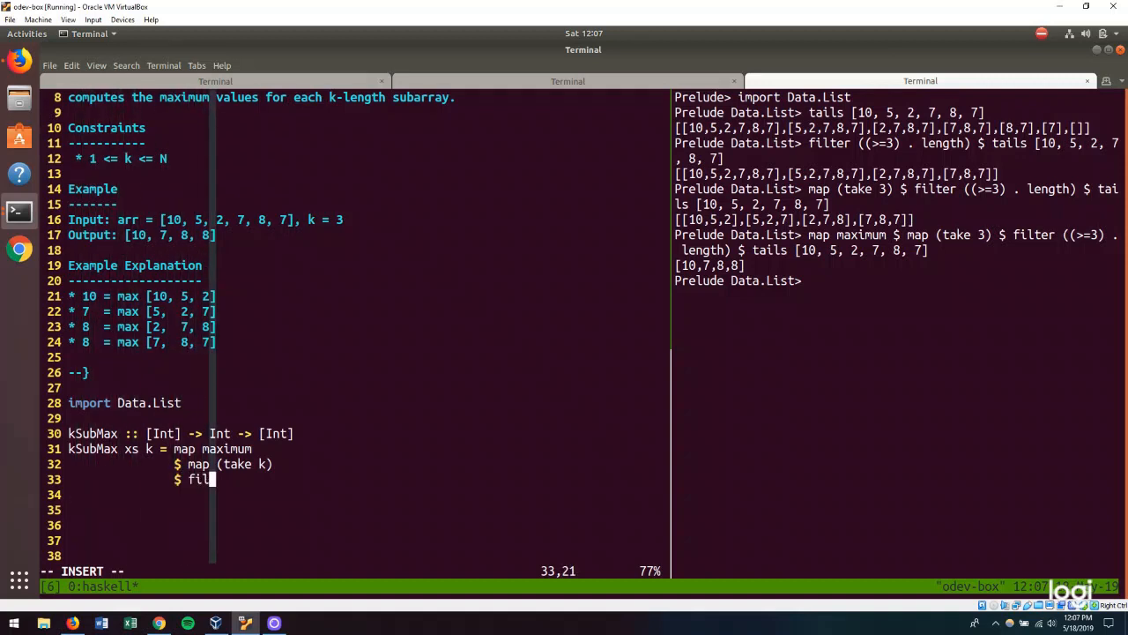
pyautogui.write('ter ()')
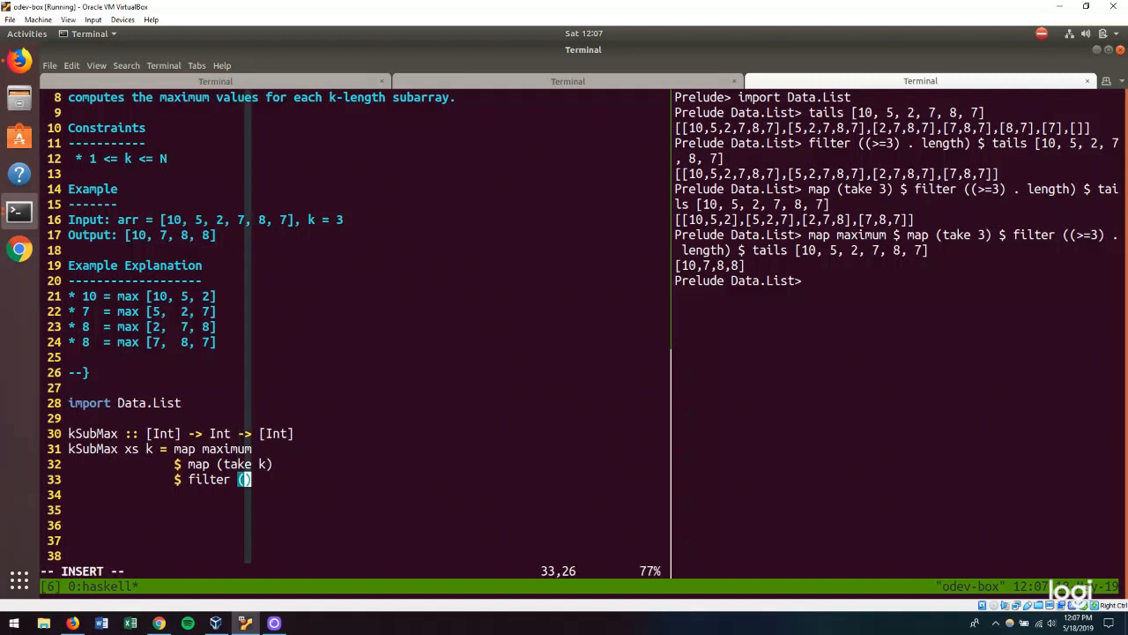
pyautogui.write('(')
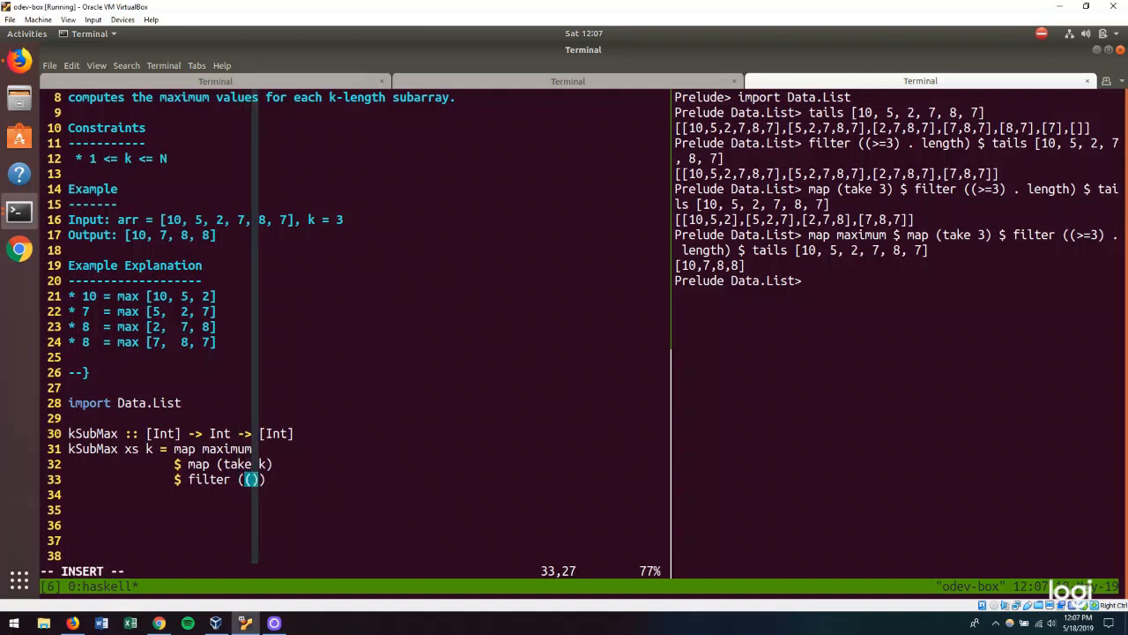
pyautogui.write('>=k')
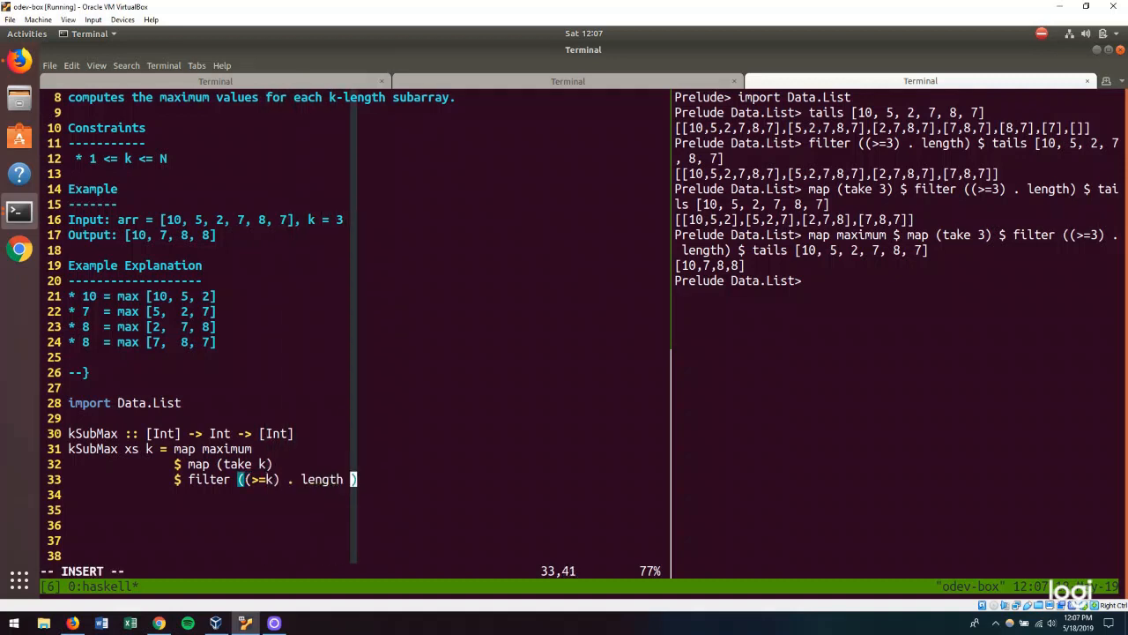
pyautogui.press('Escape')
pyautogui.write('$ ta')
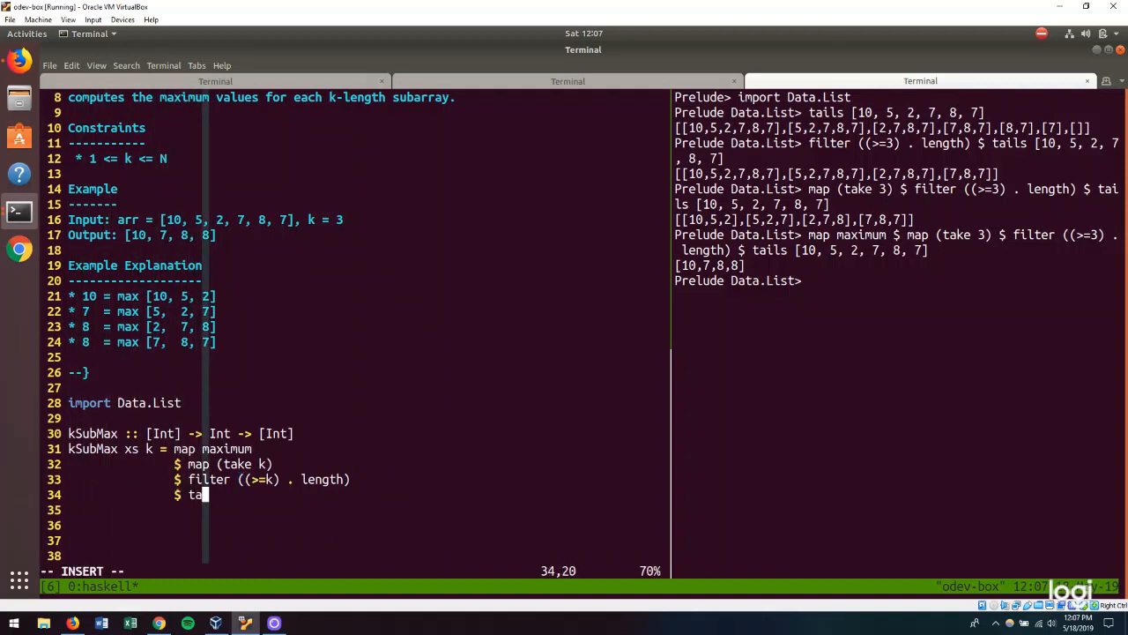
pyautogui.write('ils xs')
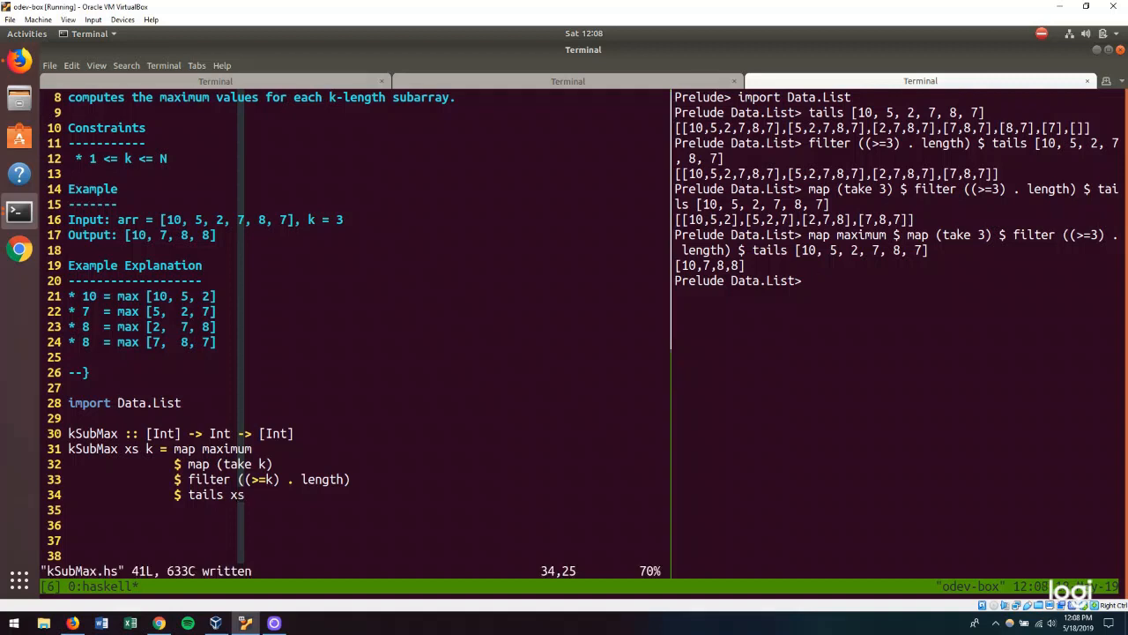
# Load kSubMax.hs in GHCi and run kSubMax [10, 5, 2, 7, 8, 7] 3
pyautogui.write(':l kSubMax.hs')
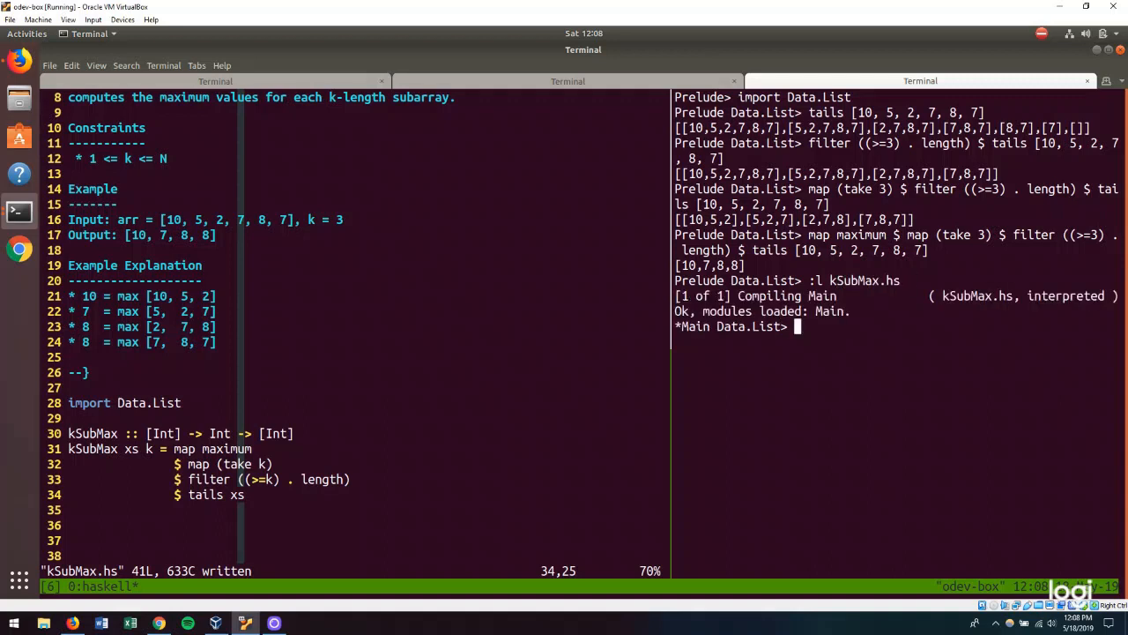
pyautogui.write('kSub')
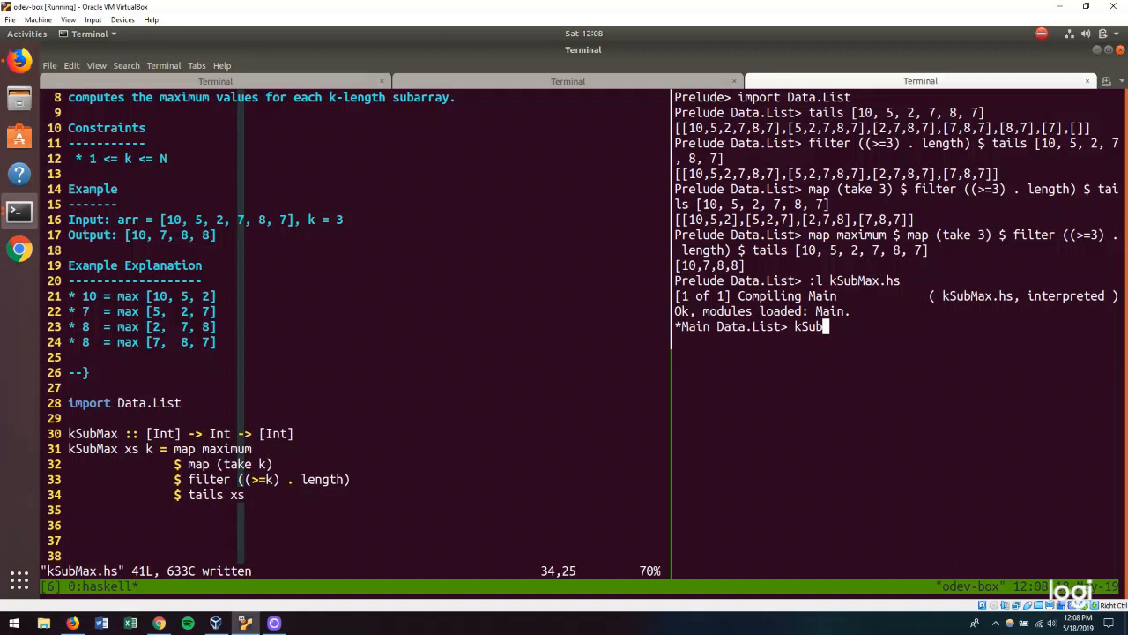
pyautogui.write('Max')
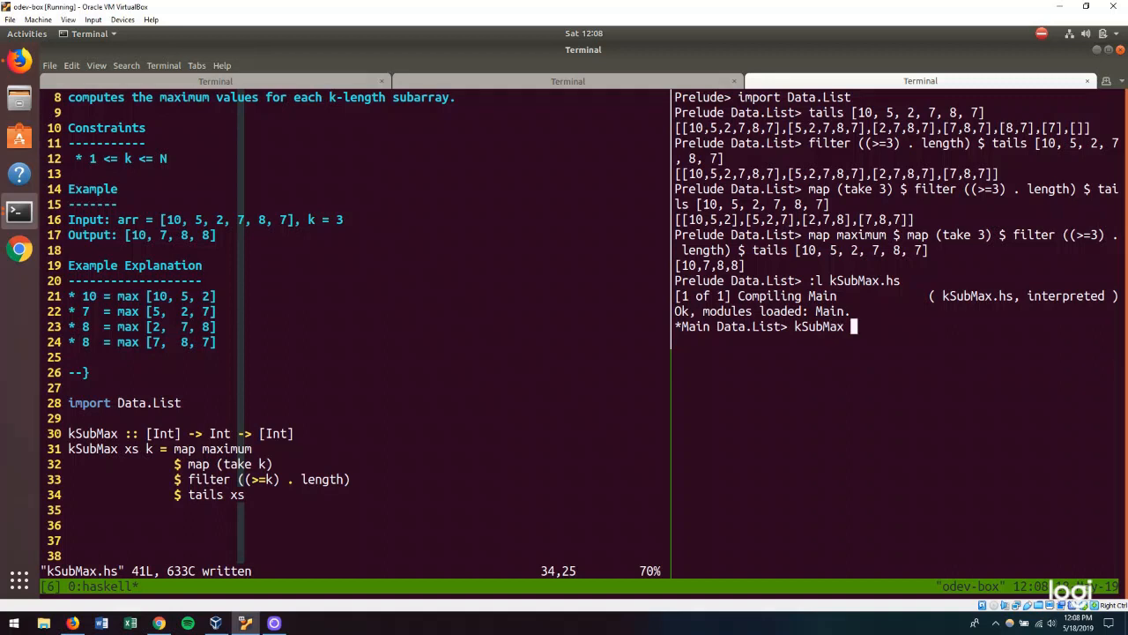
pyautogui.write('[]')
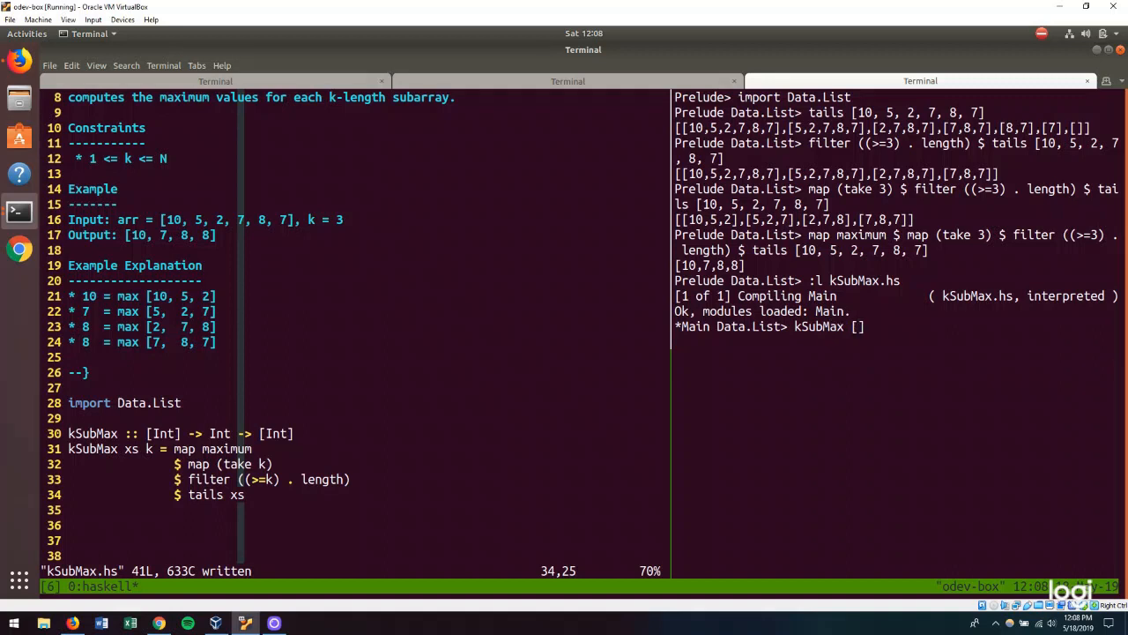
pyautogui.write('10, 5, 2, 7, 8, 8')
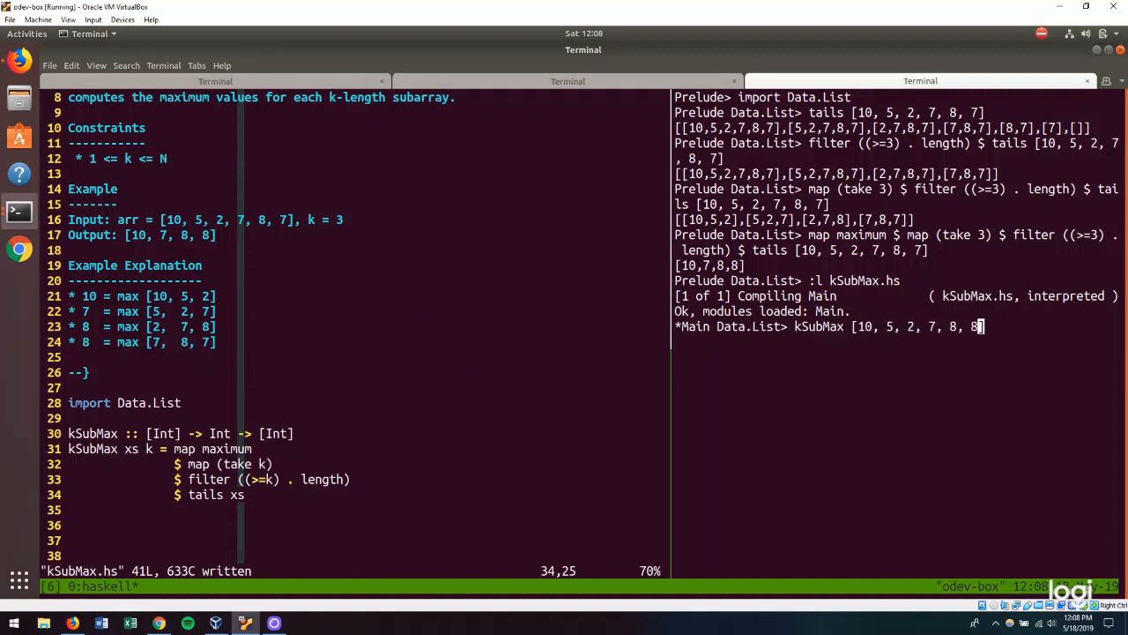
pyautogui.press('Return')
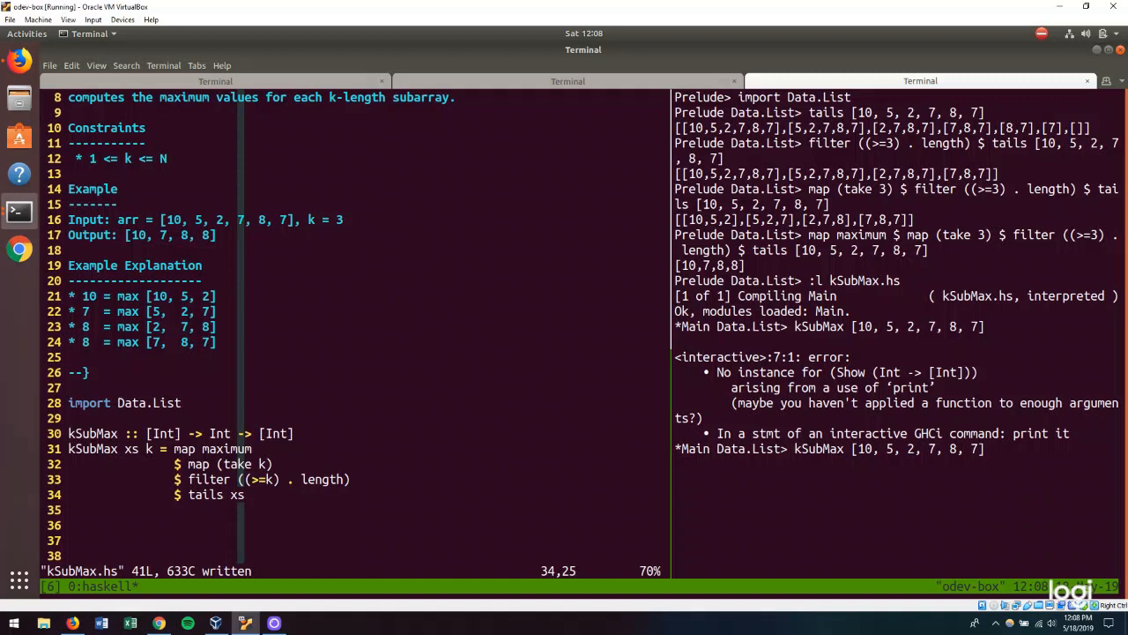
pyautogui.write('3')
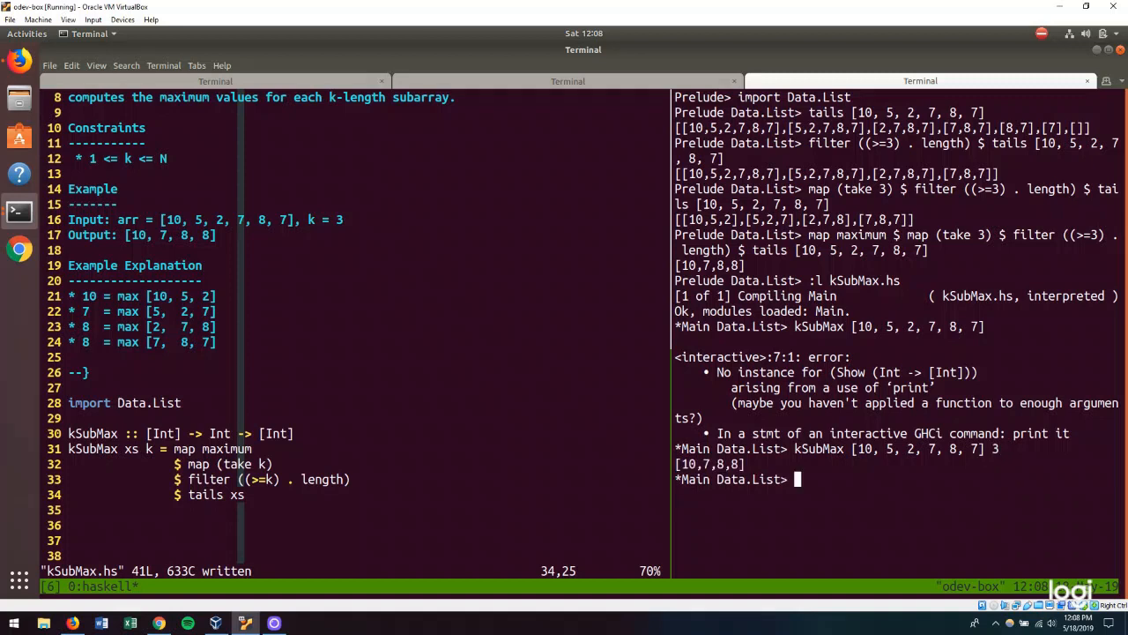